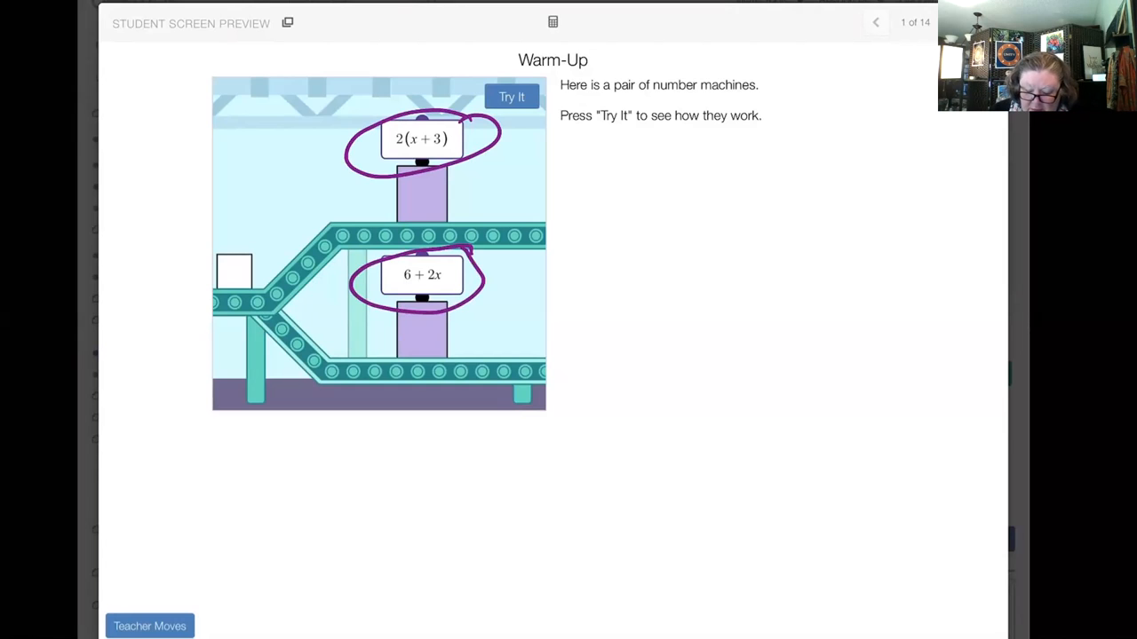
Step: Sketch two T-tables with column dividers beside the number machines and start the column labels
left_click_drag(558, 207, 689, 209)
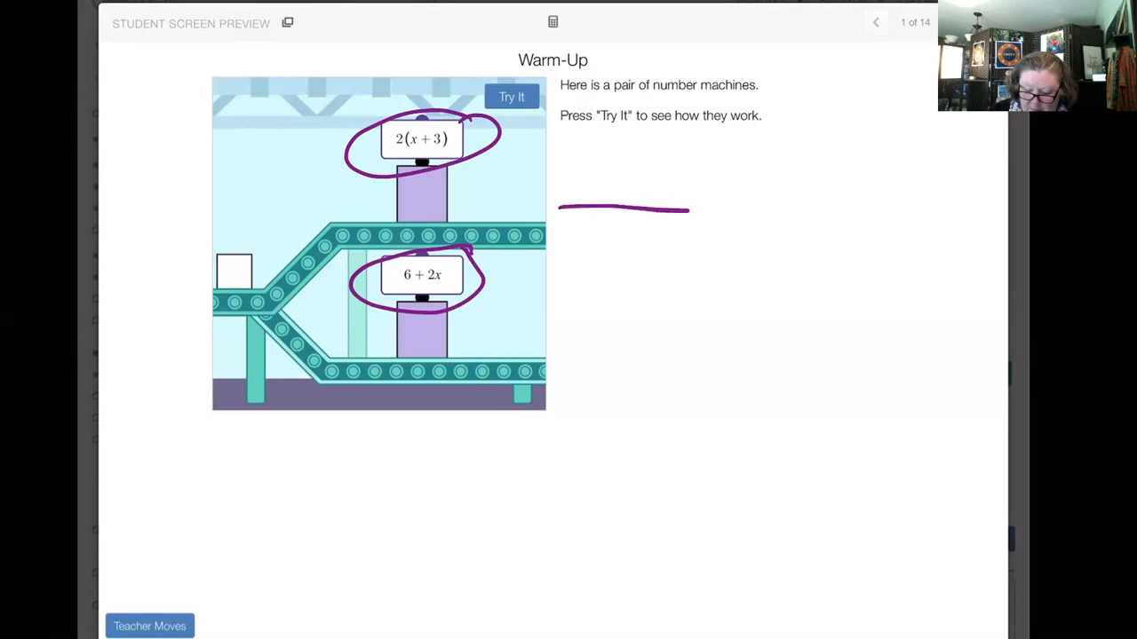
left_click_drag(618, 164, 639, 359)
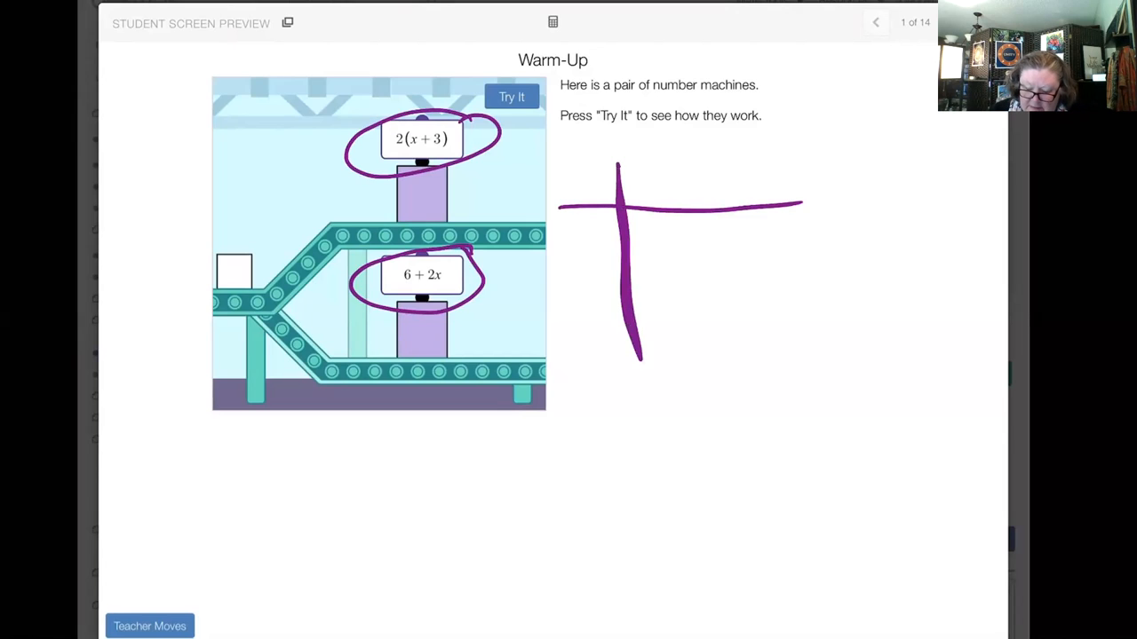
left_click_drag(750, 160, 753, 338)
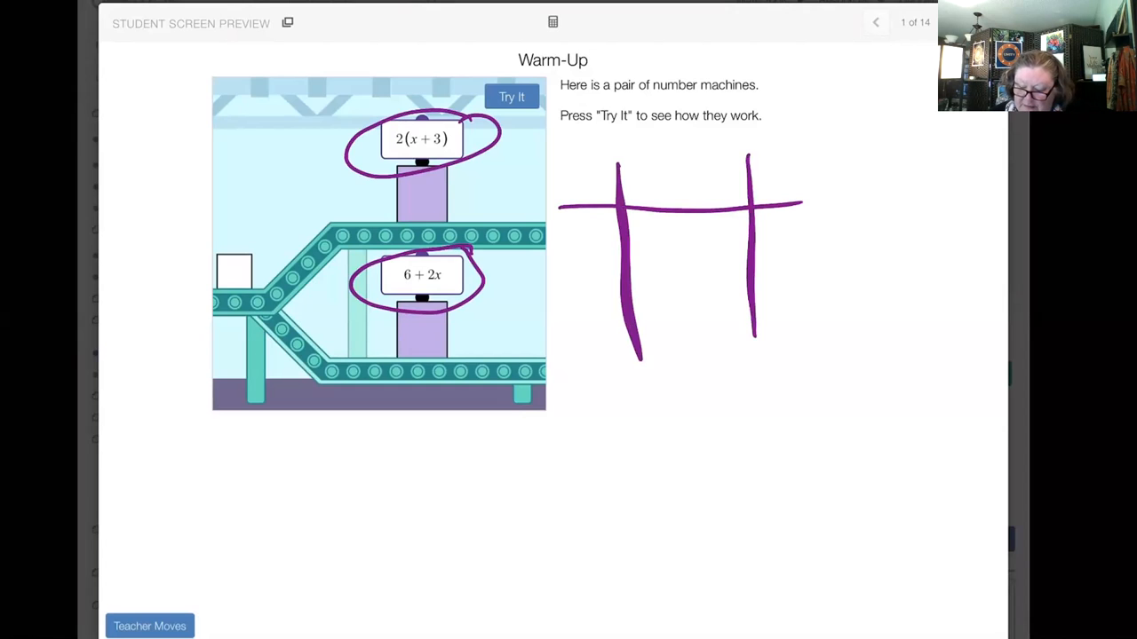
left_click_drag(856, 142, 861, 346)
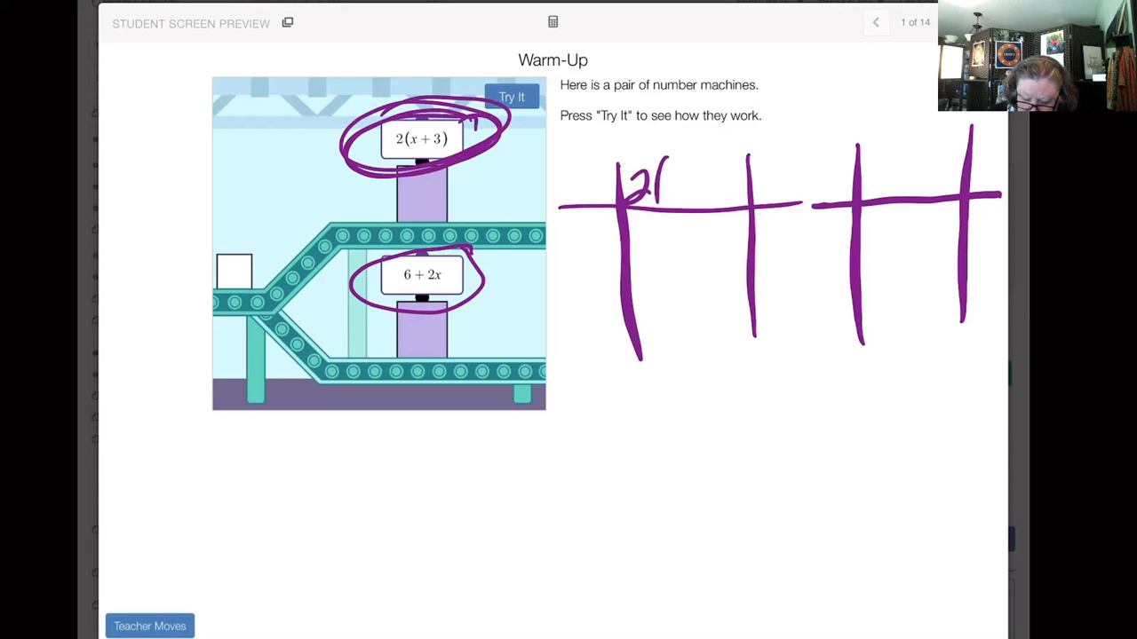
left_click_drag(649, 186, 728, 186)
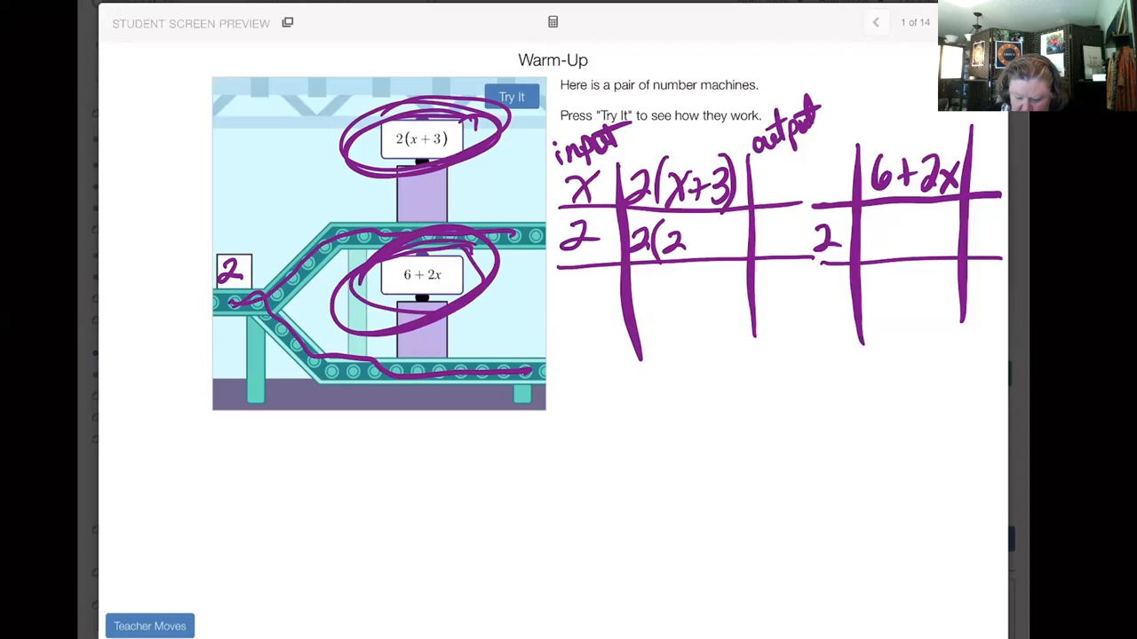
Step: Write the 2(x+3) header on the first table, completing it with '+3)'
type("+3)")
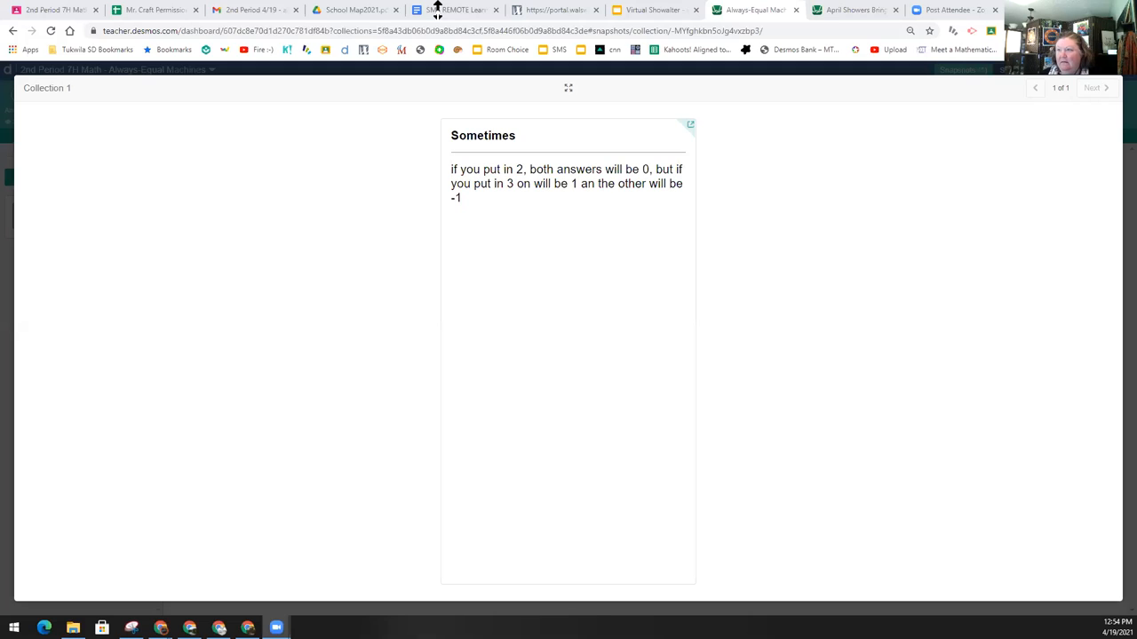
mouse_move(511, 183)
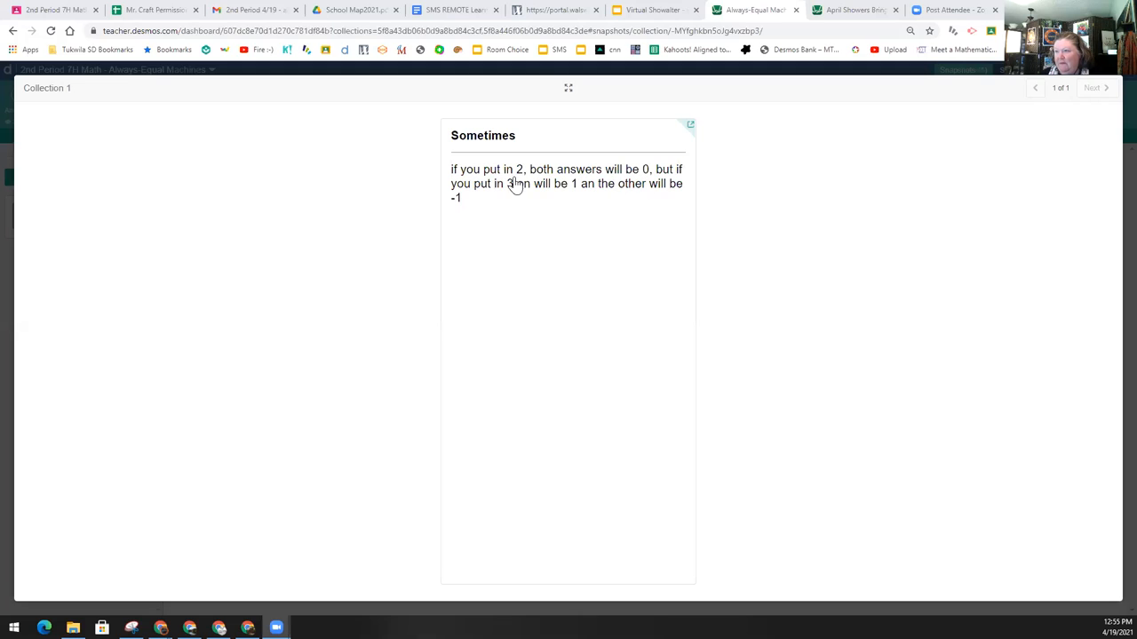
mouse_move(604, 203)
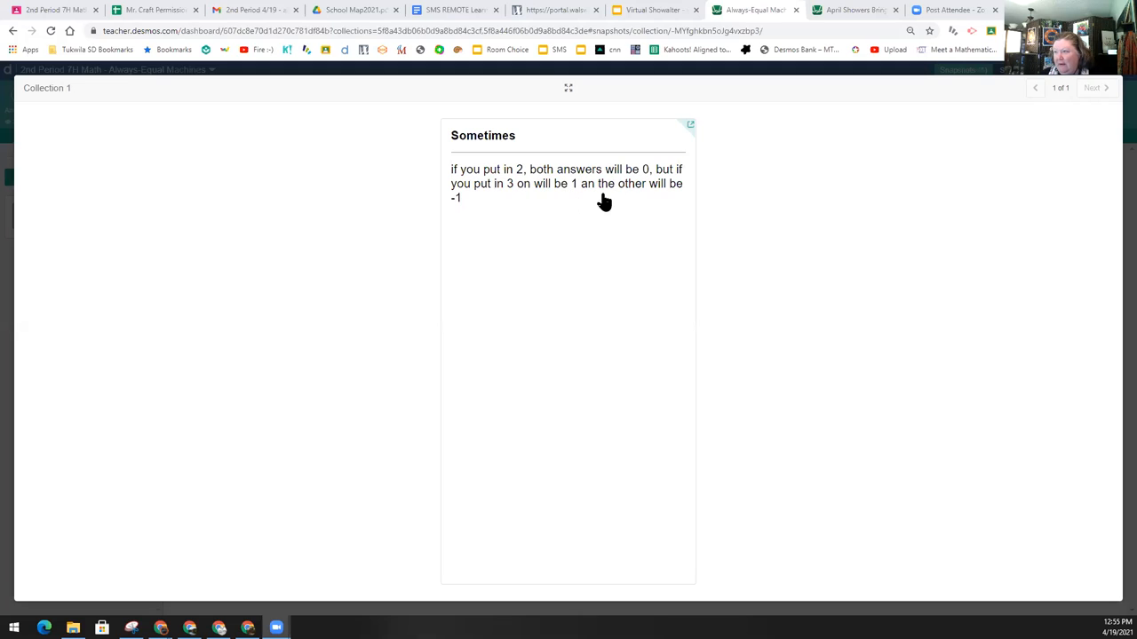
mouse_move(496, 190)
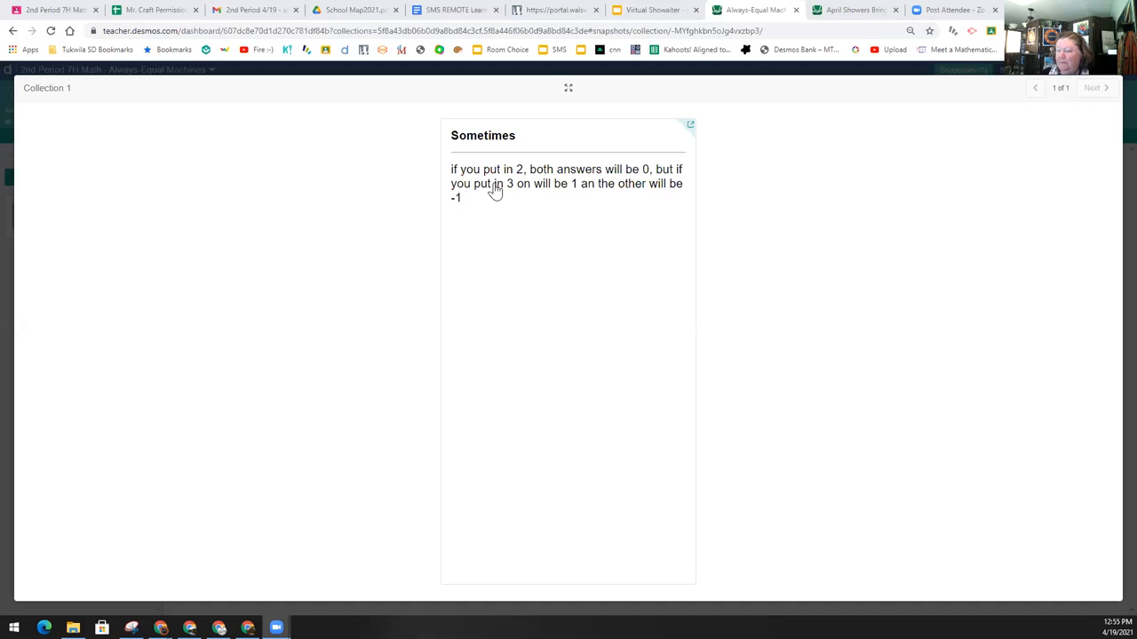
mouse_move(483, 192)
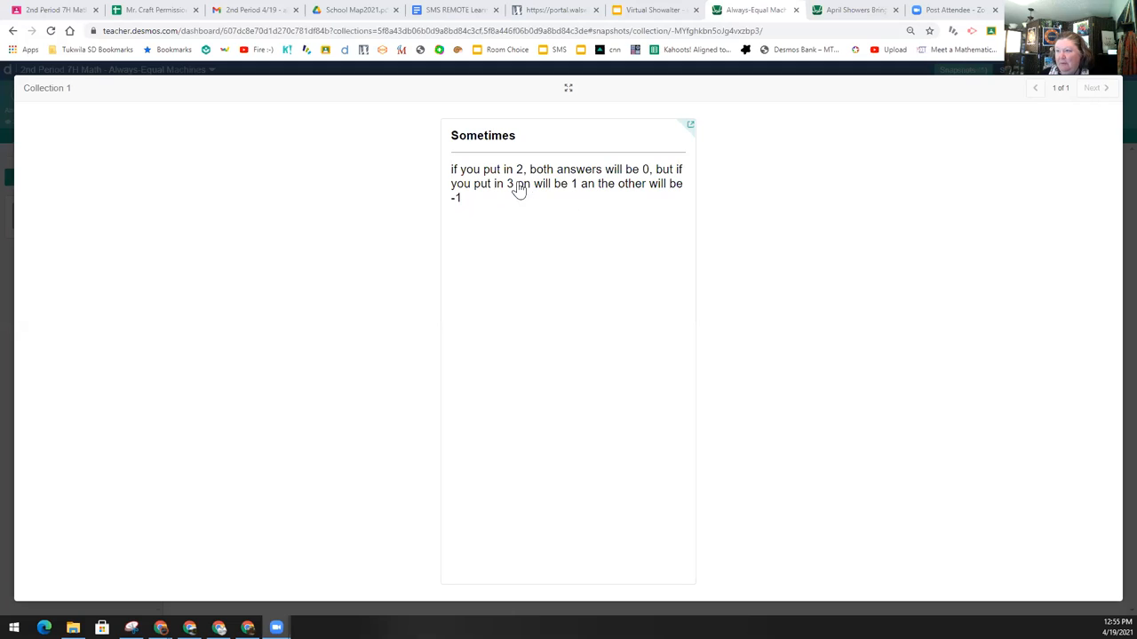
mouse_move(1116, 80)
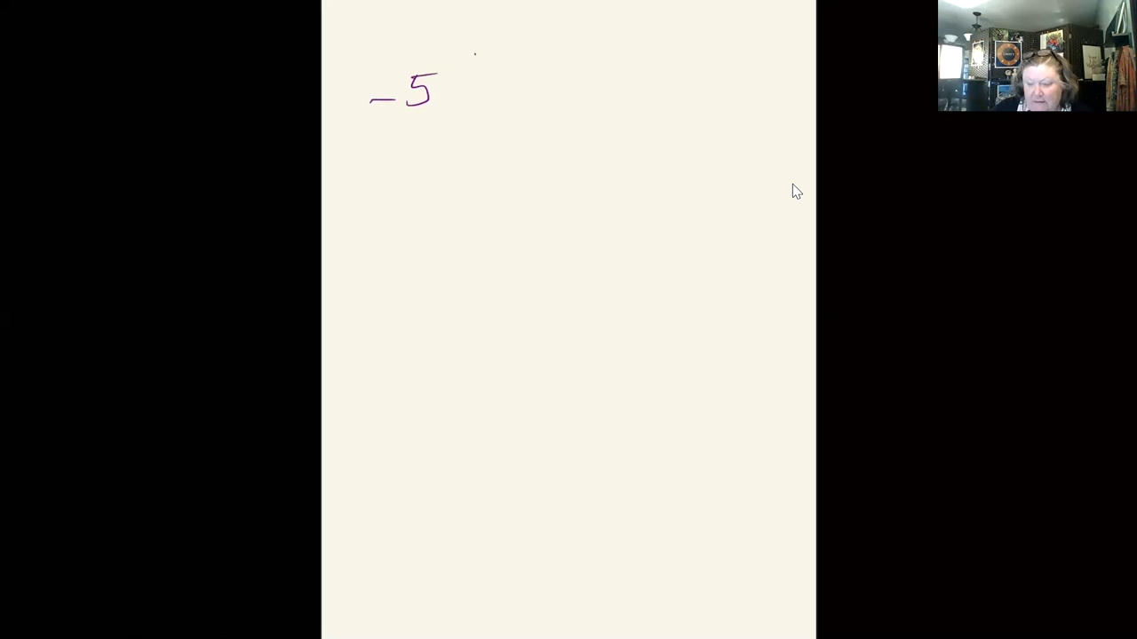
Step: Handwrite -5(8-2x), draw arrows from -5 to 8 and to -2x, and write -5 below
left_click_drag(459, 62, 498, 107)
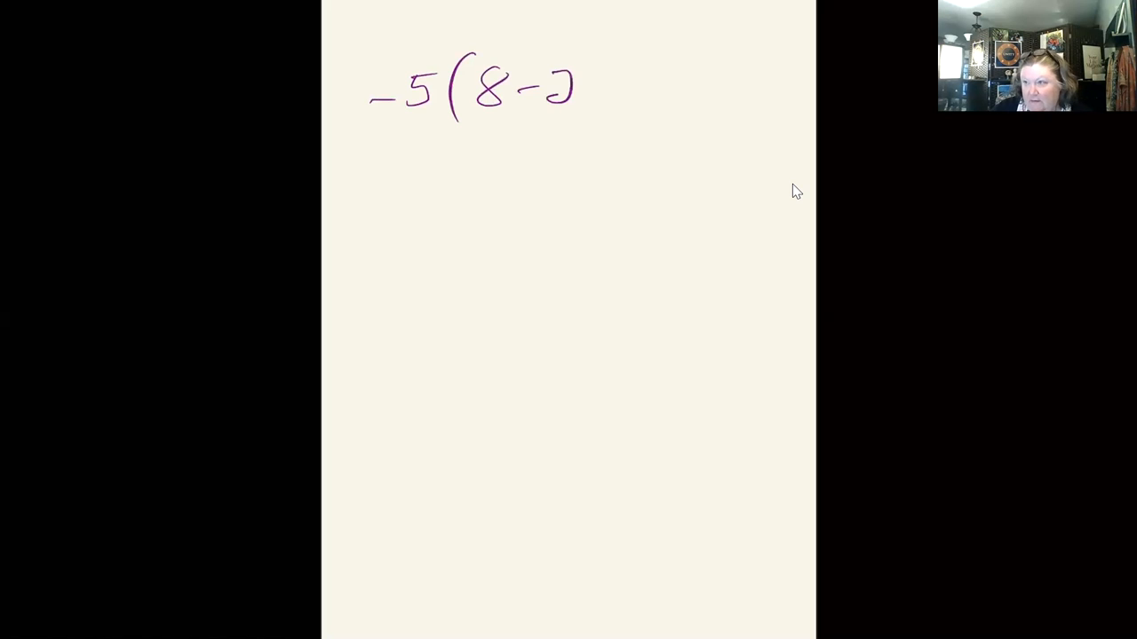
type("x)")
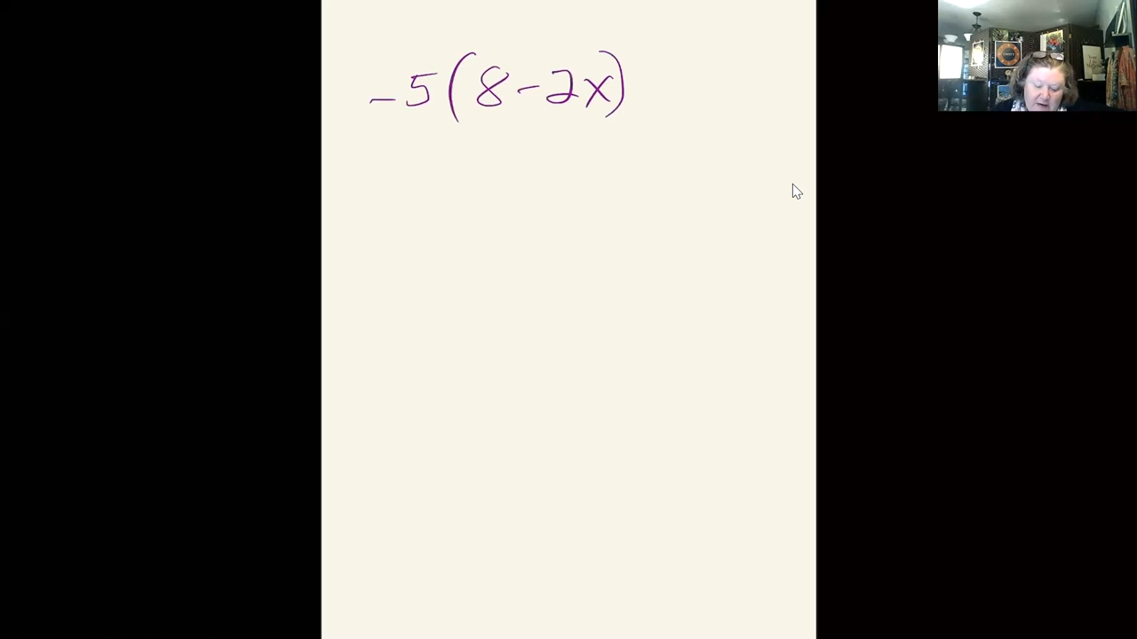
left_click_drag(405, 62, 483, 39)
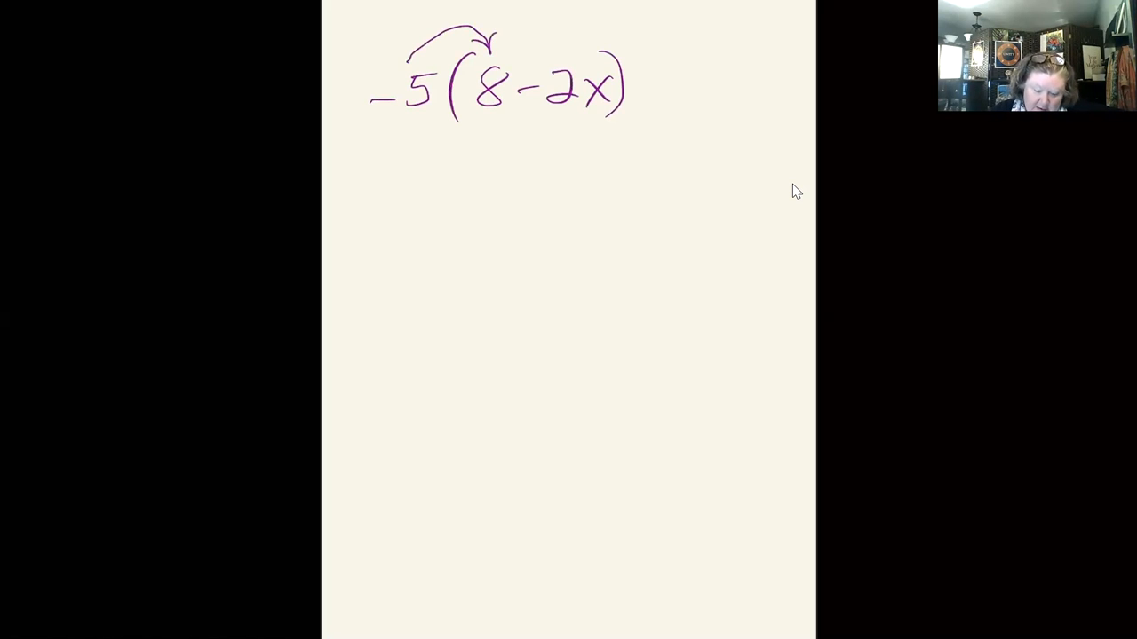
left_click_drag(408, 53, 547, 32)
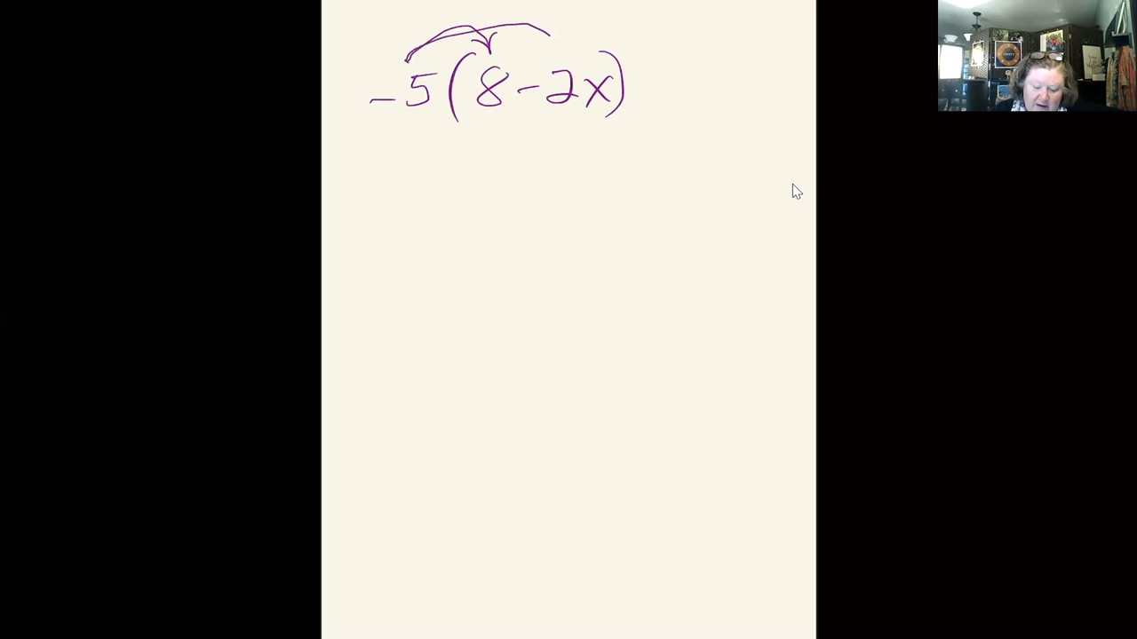
left_click_drag(524, 39, 577, 57)
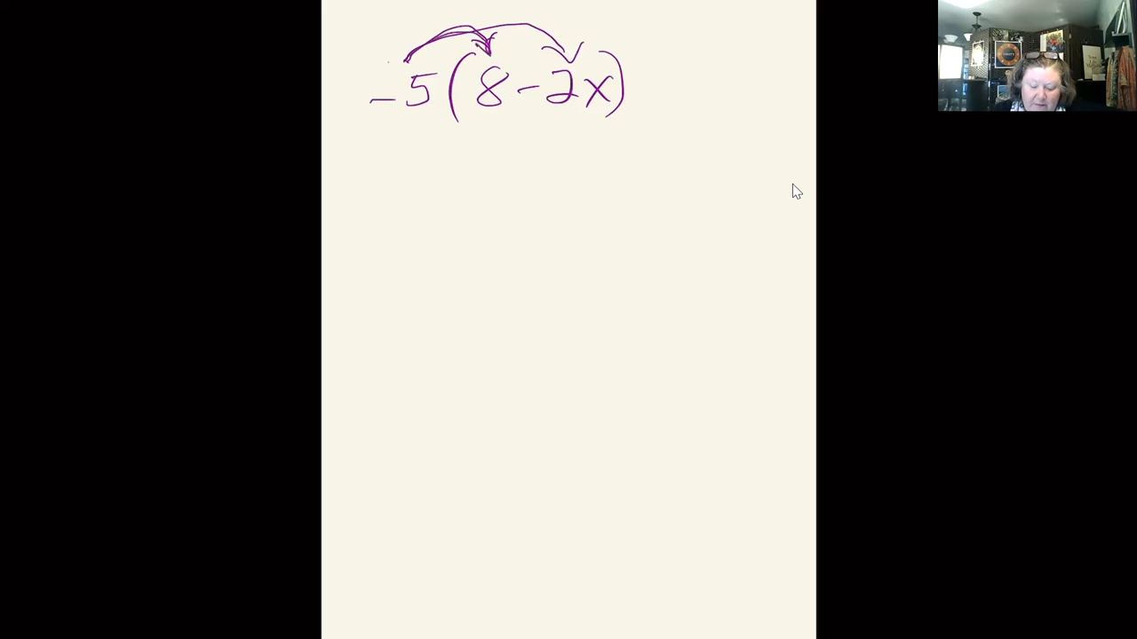
left_click_drag(387, 54, 577, 53)
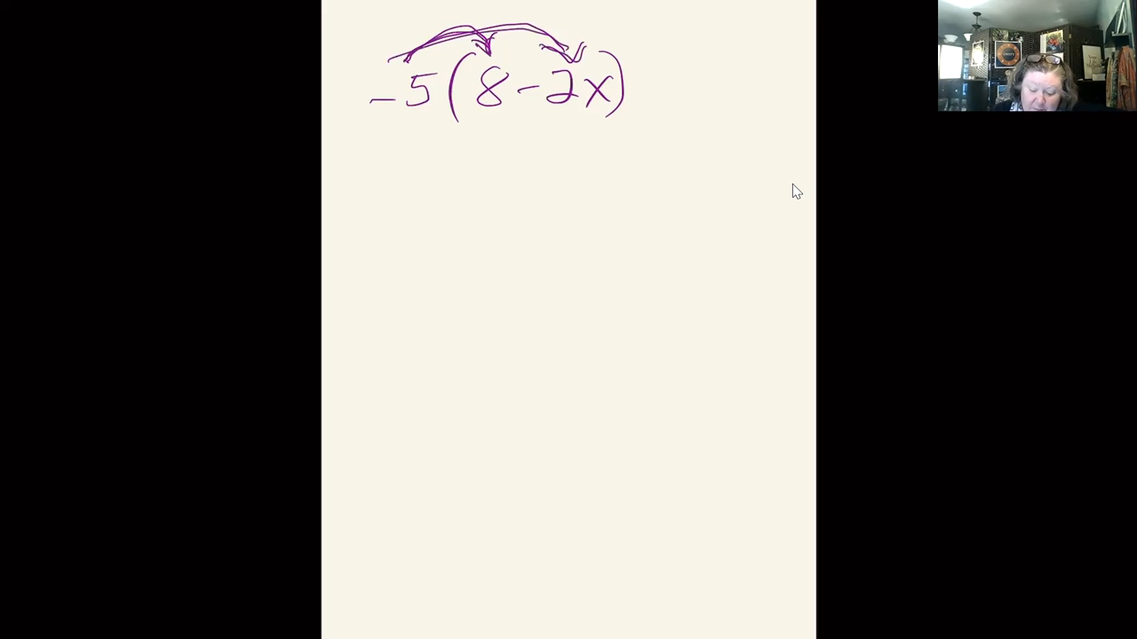
left_click_drag(636, 156, 689, 142)
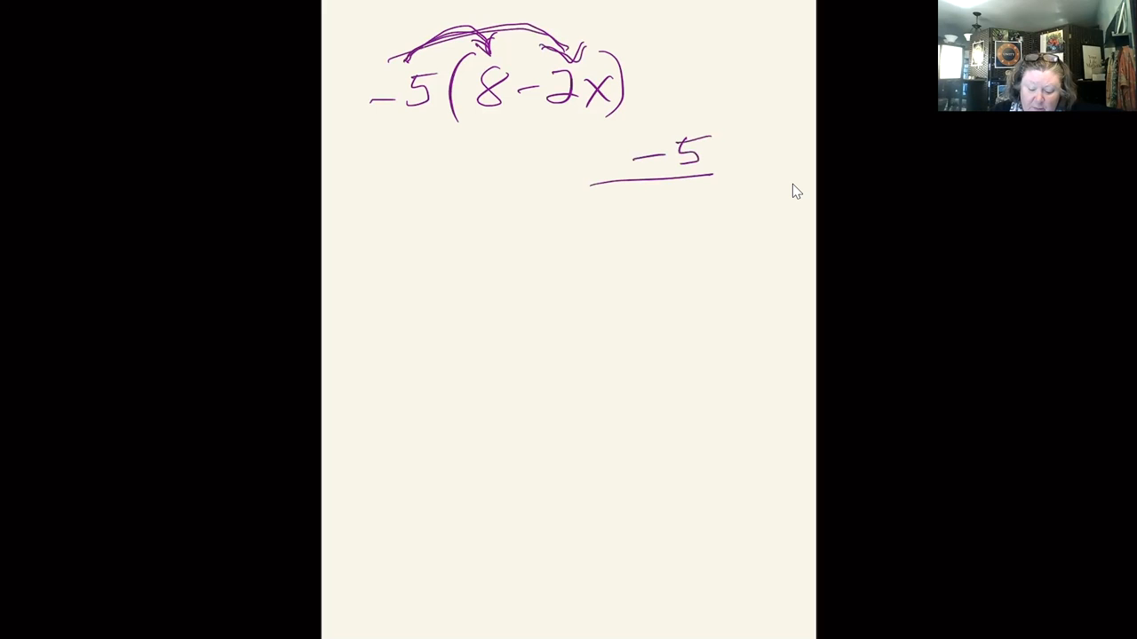
Step: Draw the box divider, write 8 and -2x down its side, circle 8-2x and -5, and arrow the group to the box
left_click_drag(631, 142, 631, 364)
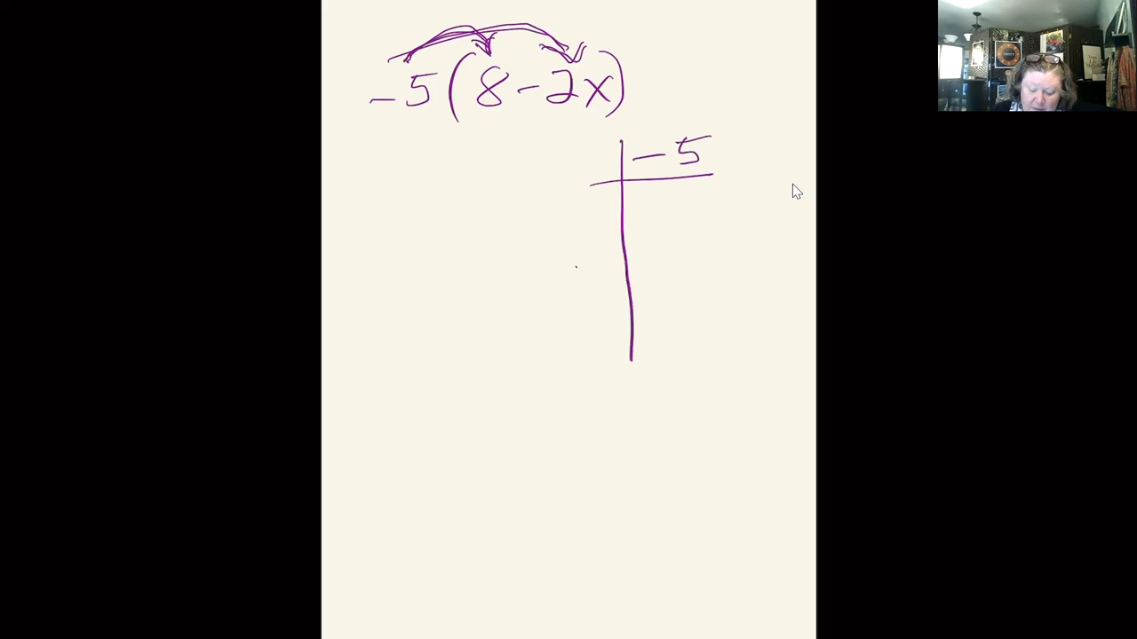
left_click_drag(578, 263, 731, 261)
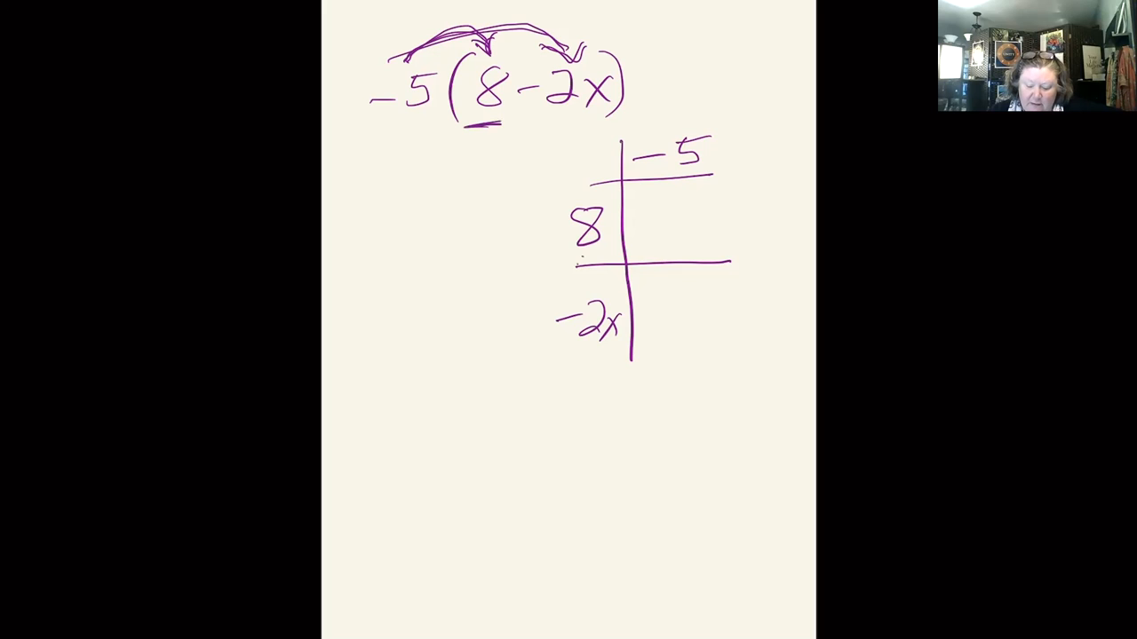
left_click_drag(569, 257, 604, 258)
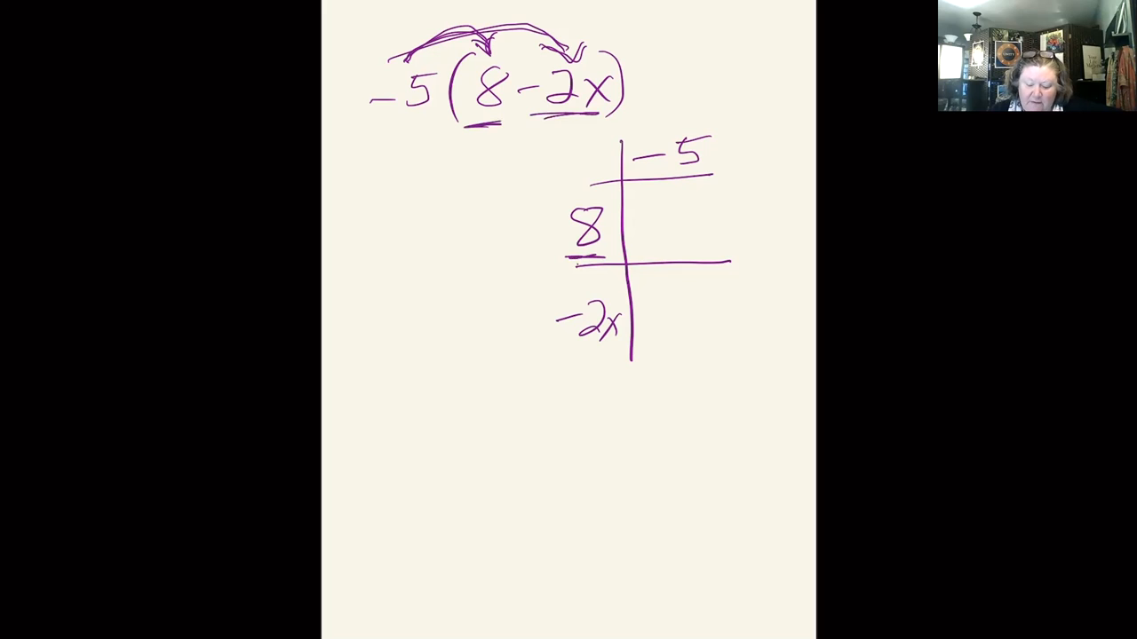
left_click_drag(577, 349, 621, 344)
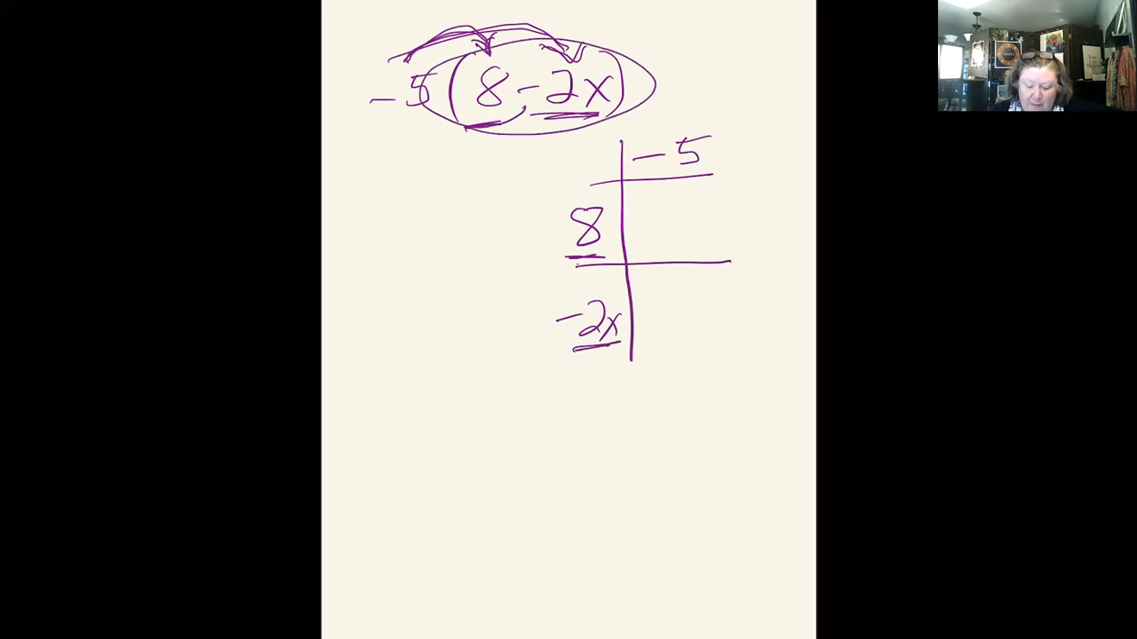
left_click_drag(501, 134, 519, 263)
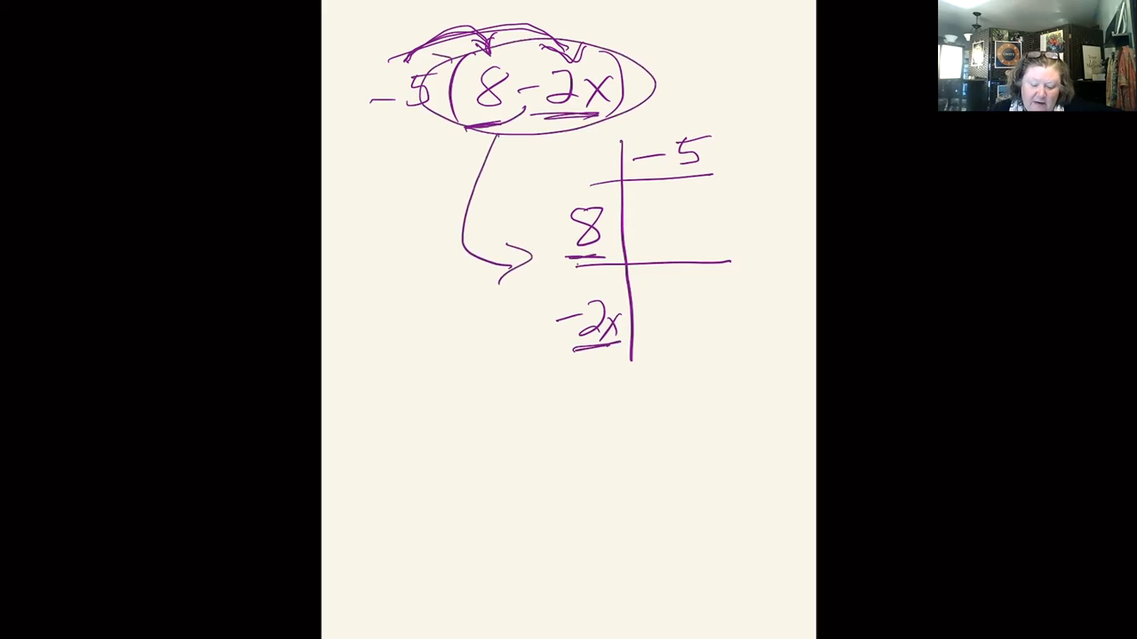
left_click_drag(409, 67, 408, 67)
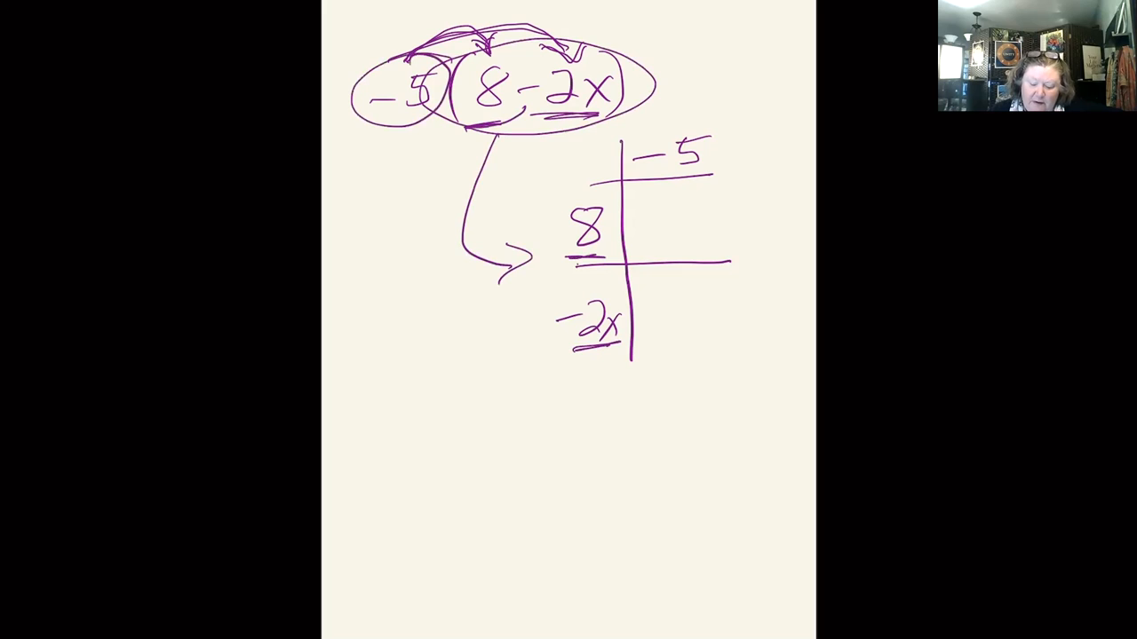
left_click_drag(702, 115, 714, 62)
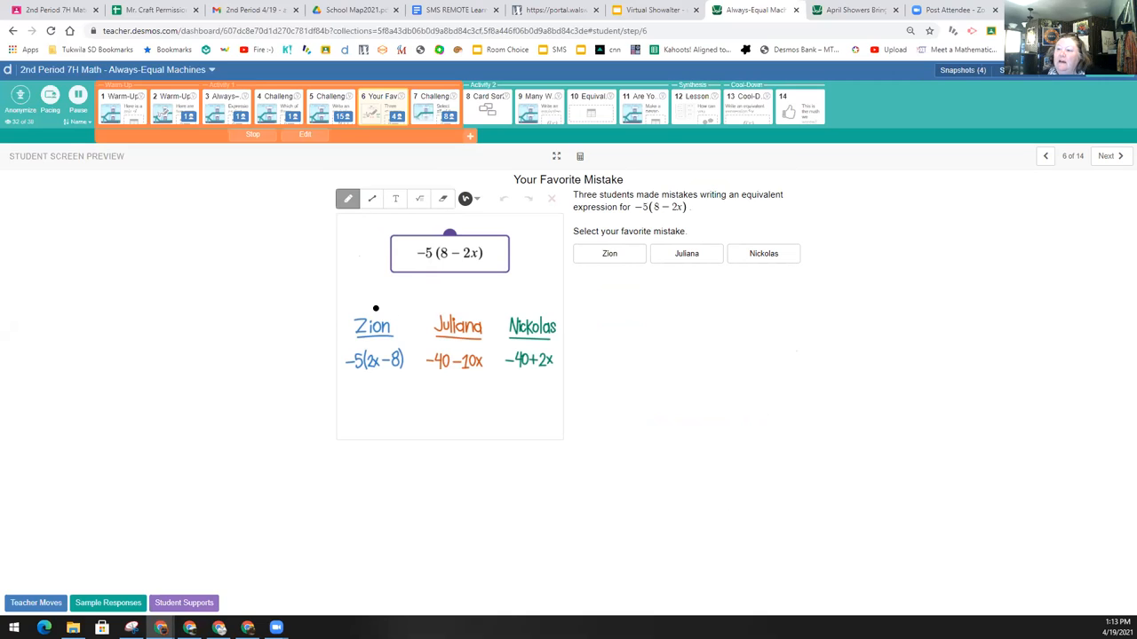
Step: Draw a box around Zion's expression
left_click_drag(375, 309, 426, 405)
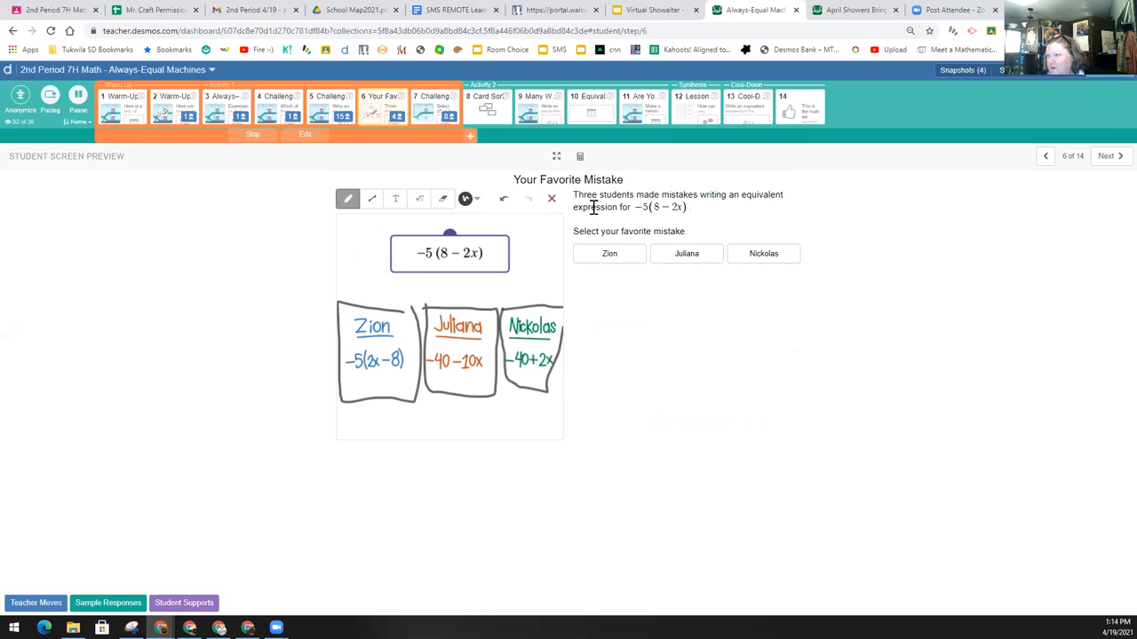
mouse_move(641, 206)
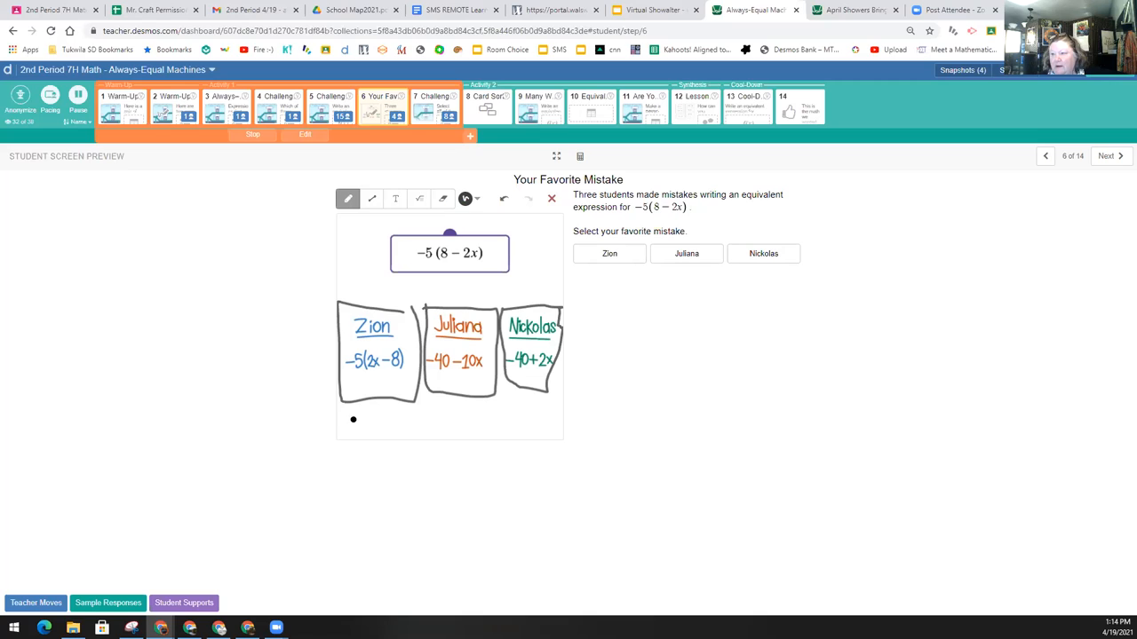
mouse_move(913, 215)
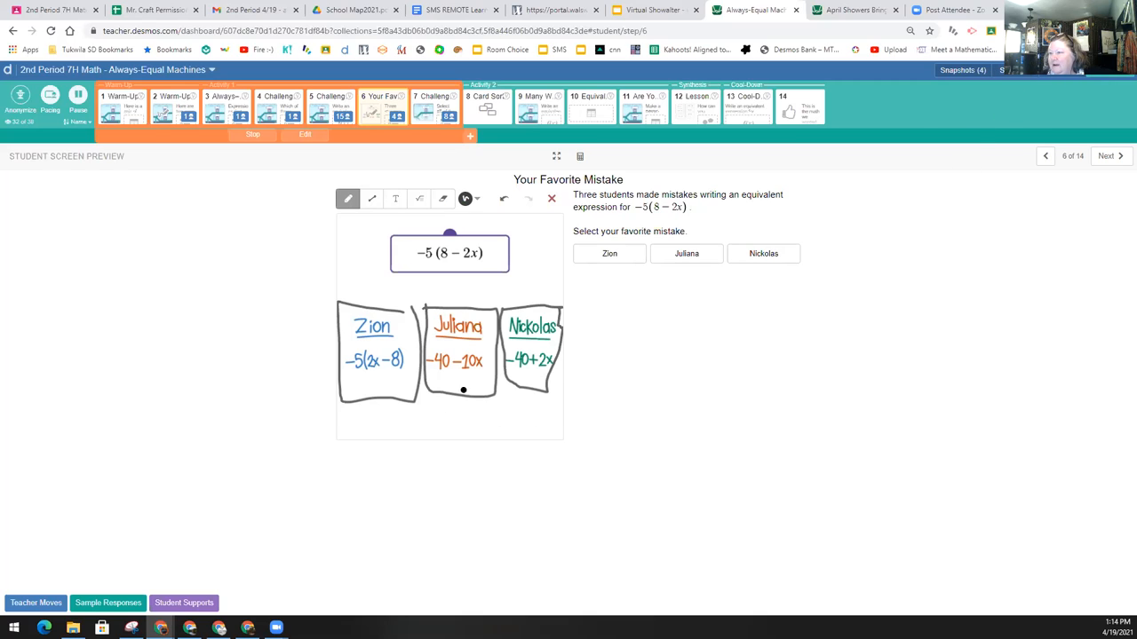
mouse_move(125, 181)
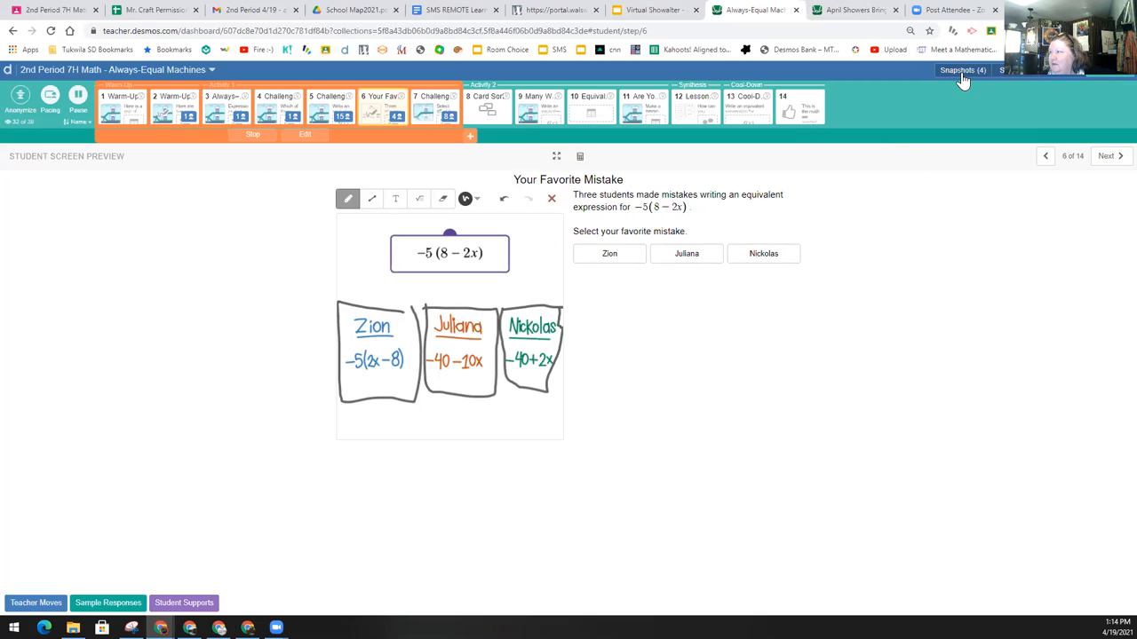
mouse_move(178, 153)
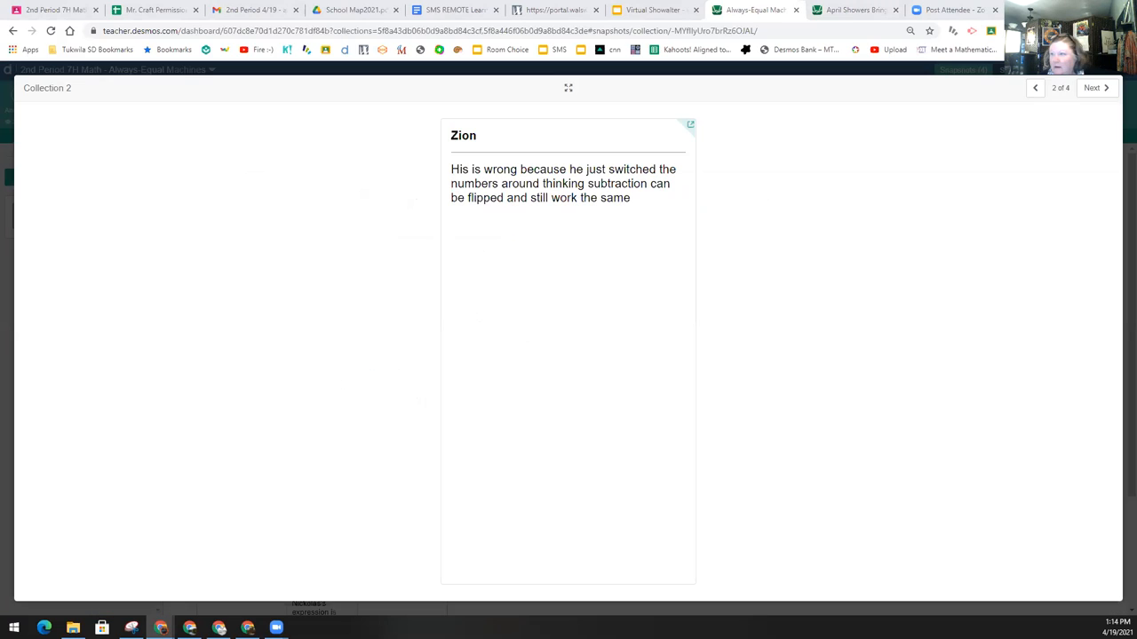
mouse_move(462, 234)
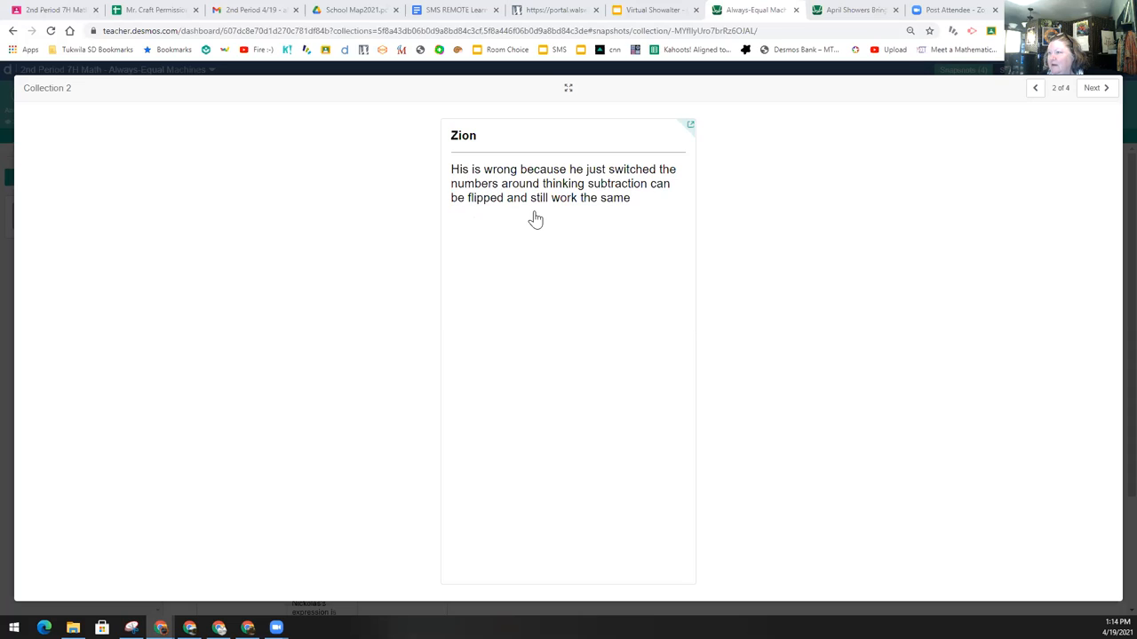
mouse_move(608, 220)
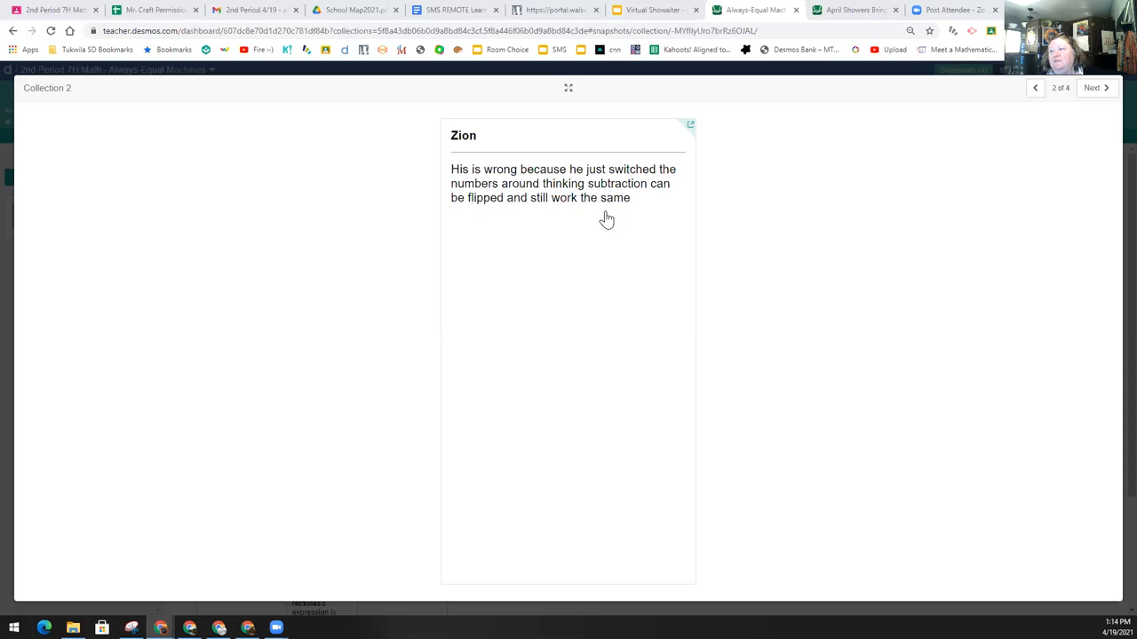
mouse_move(507, 215)
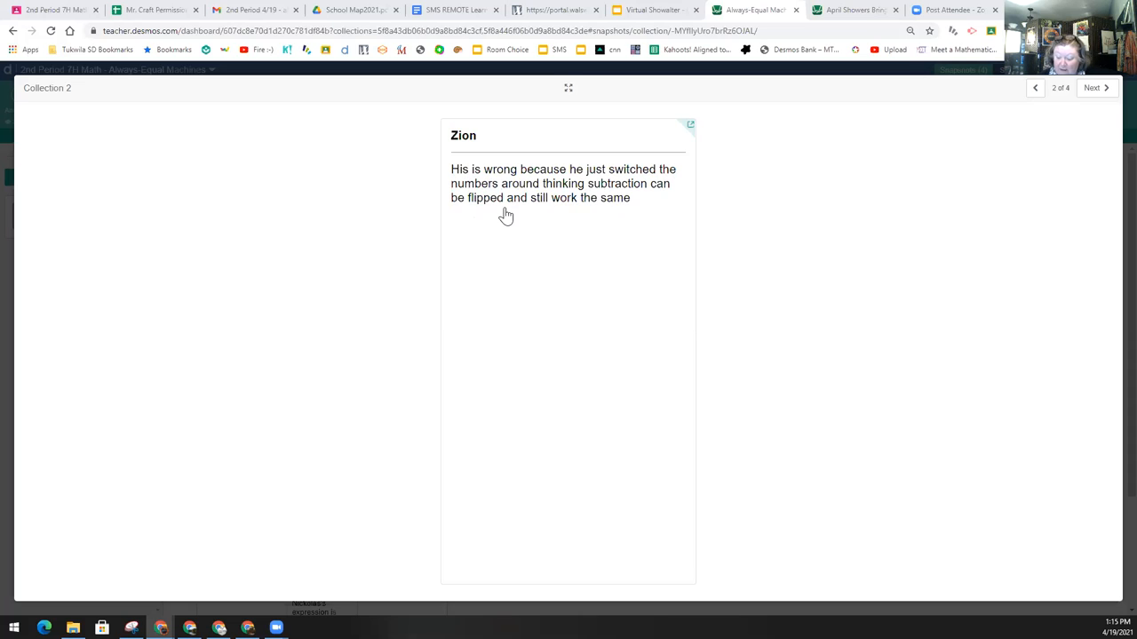
mouse_move(579, 281)
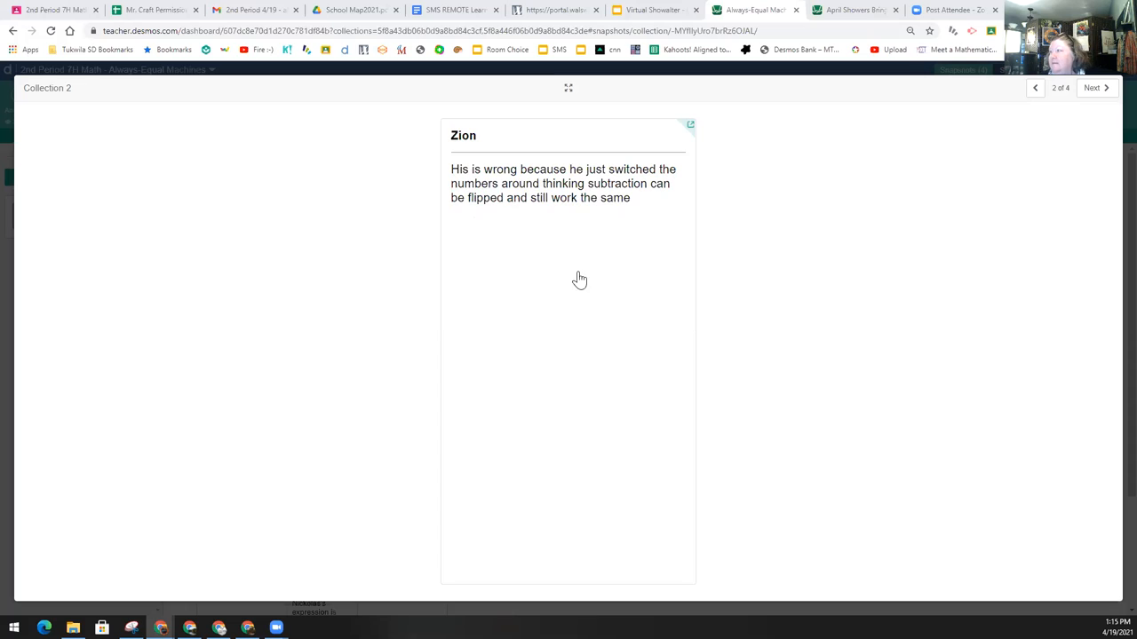
mouse_move(962, 116)
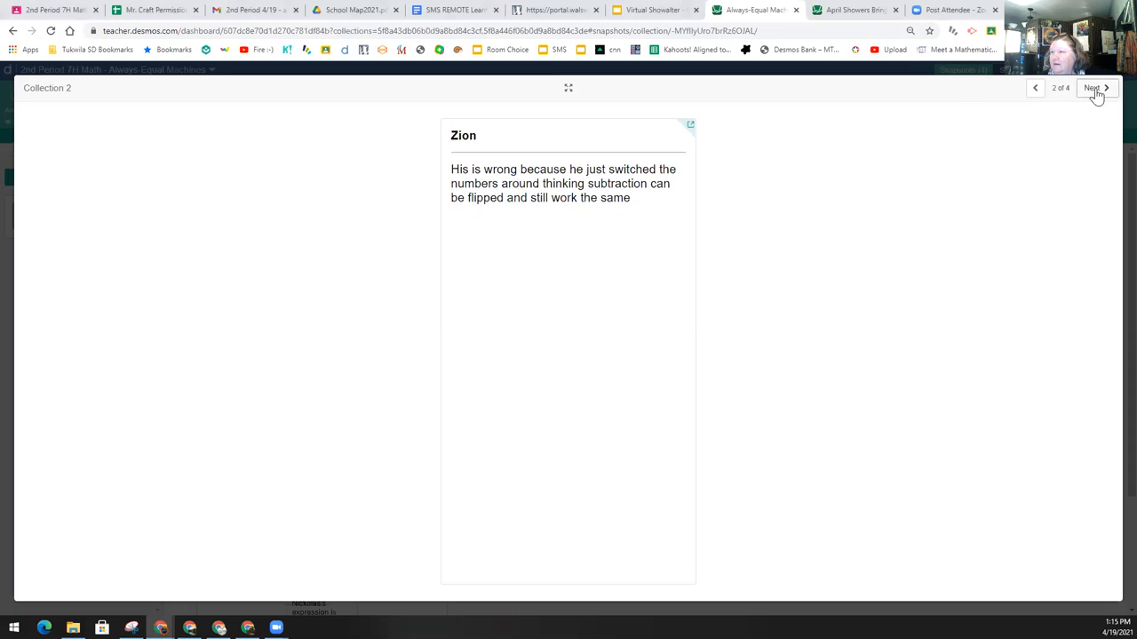
Step: Advance through the next student snapshot responses on Zion's and Juliana's mistakes
left_click(1094, 87)
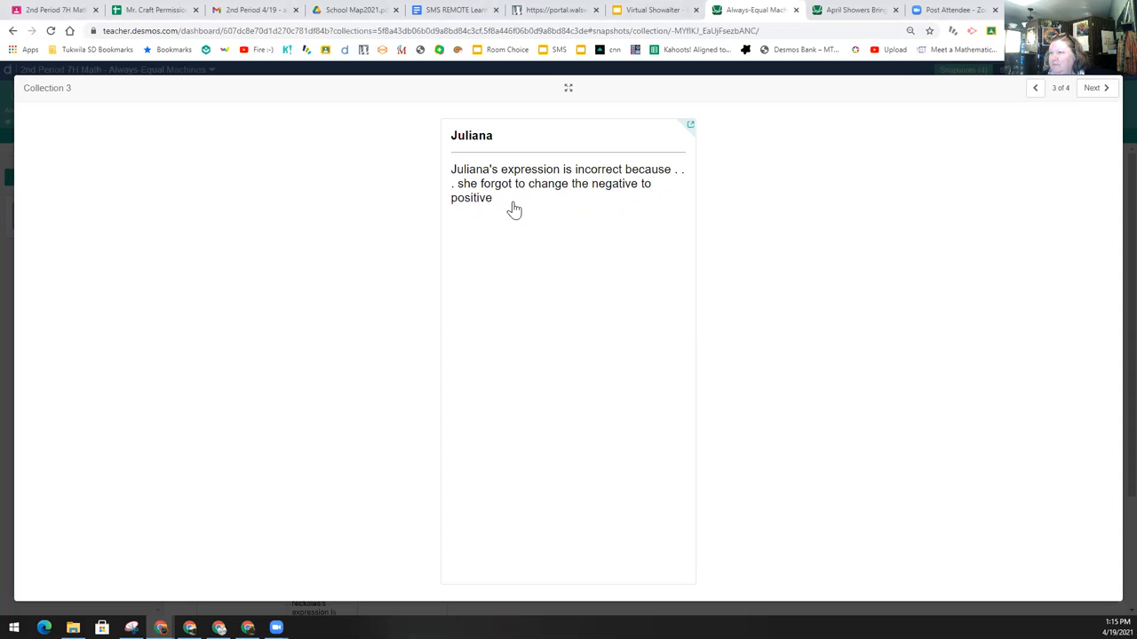
mouse_move(526, 204)
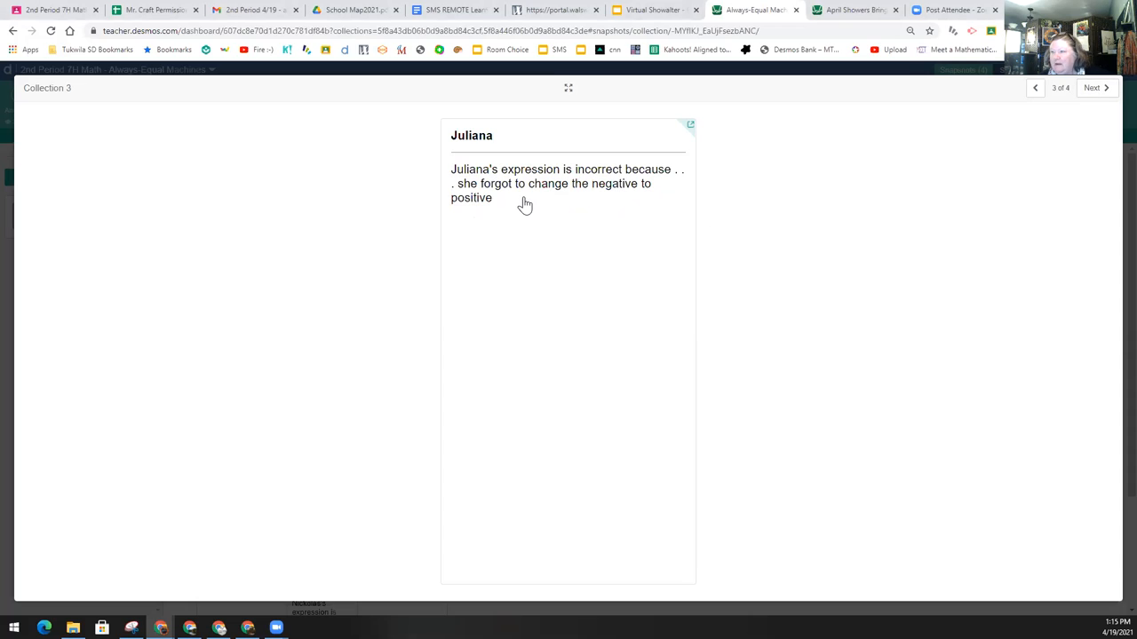
mouse_move(512, 202)
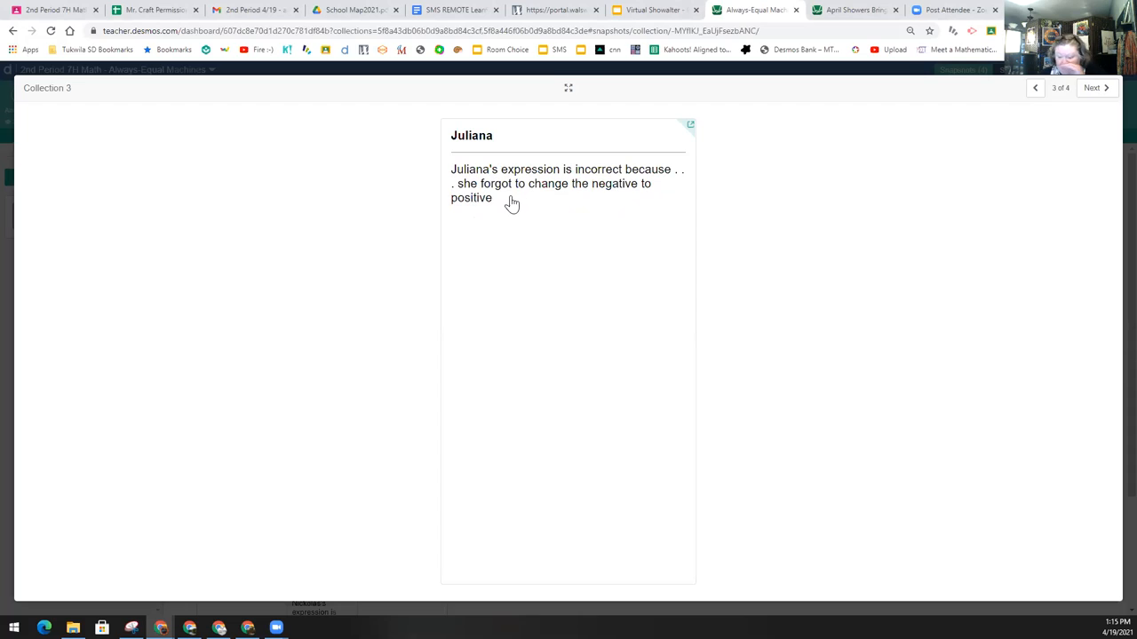
mouse_move(532, 209)
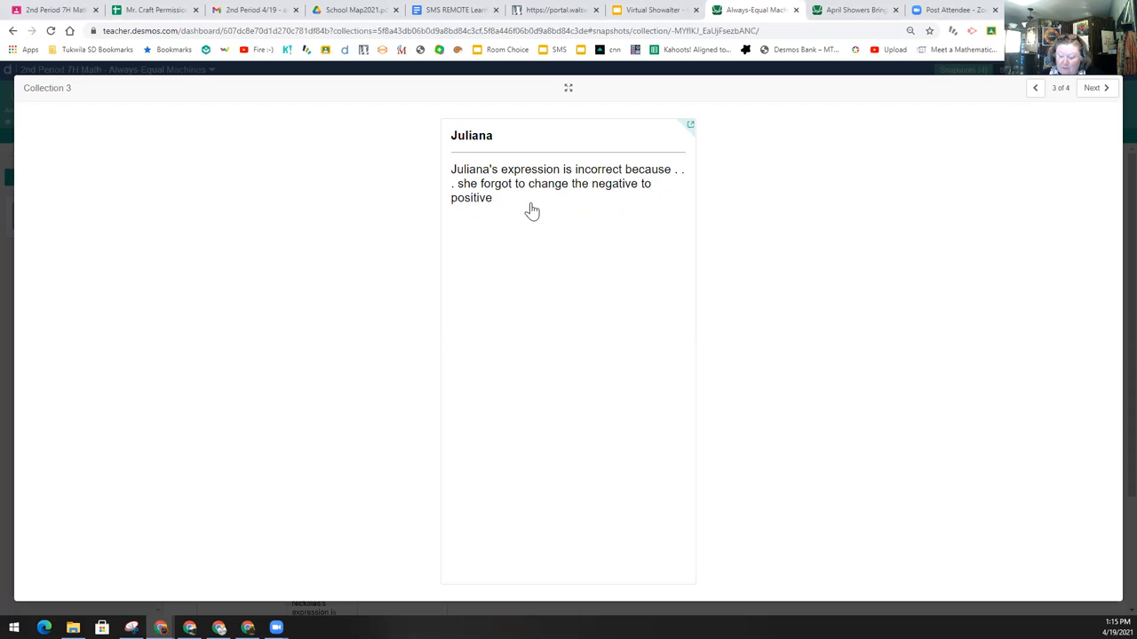
mouse_move(536, 217)
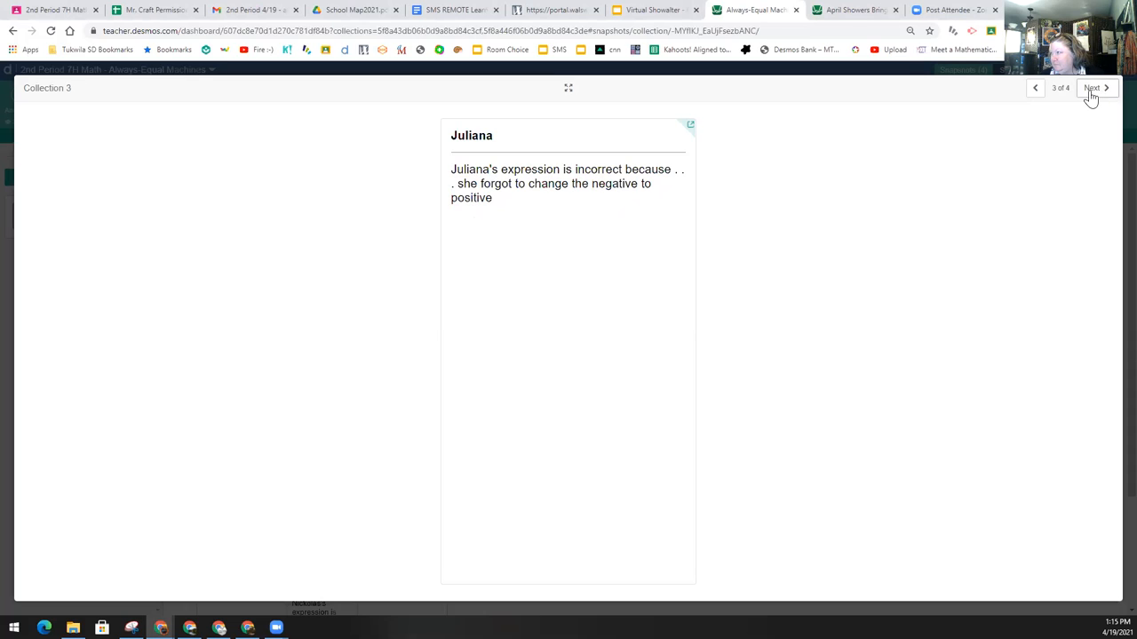
left_click(1094, 88)
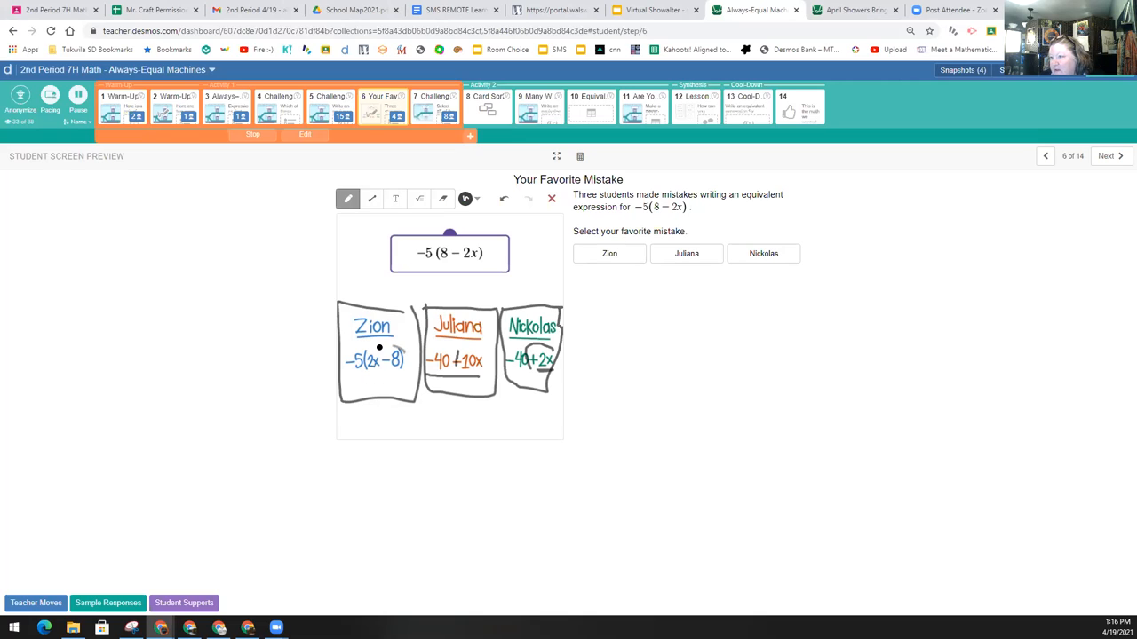
Step: Circle the (2x-8) mistake in Zion's expression
left_click_drag(369, 355, 400, 362)
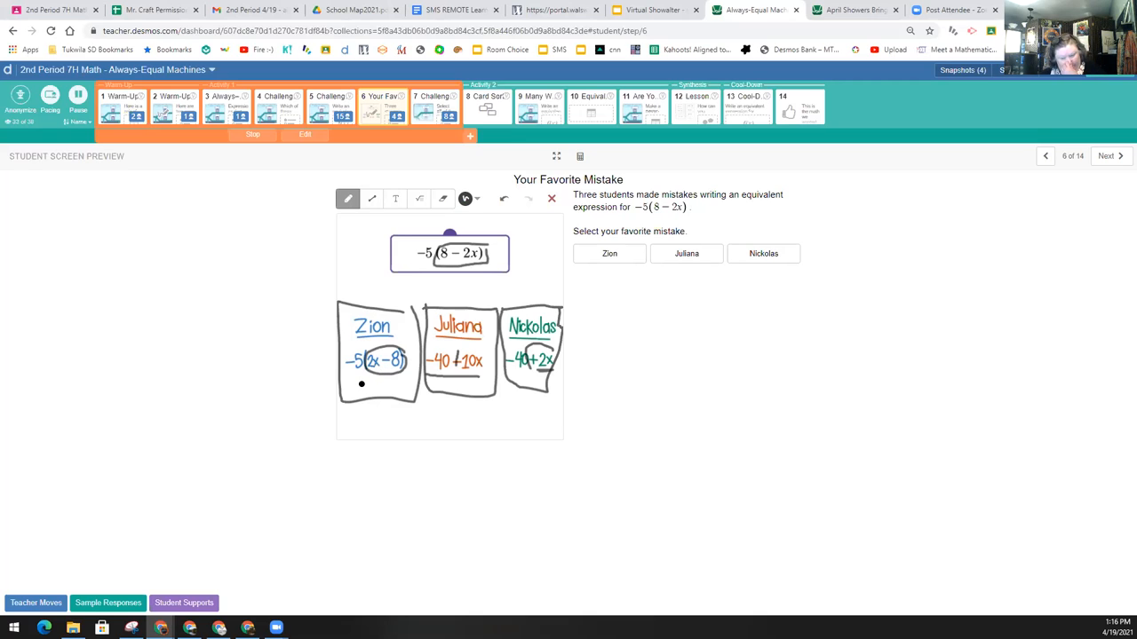
mouse_move(373, 139)
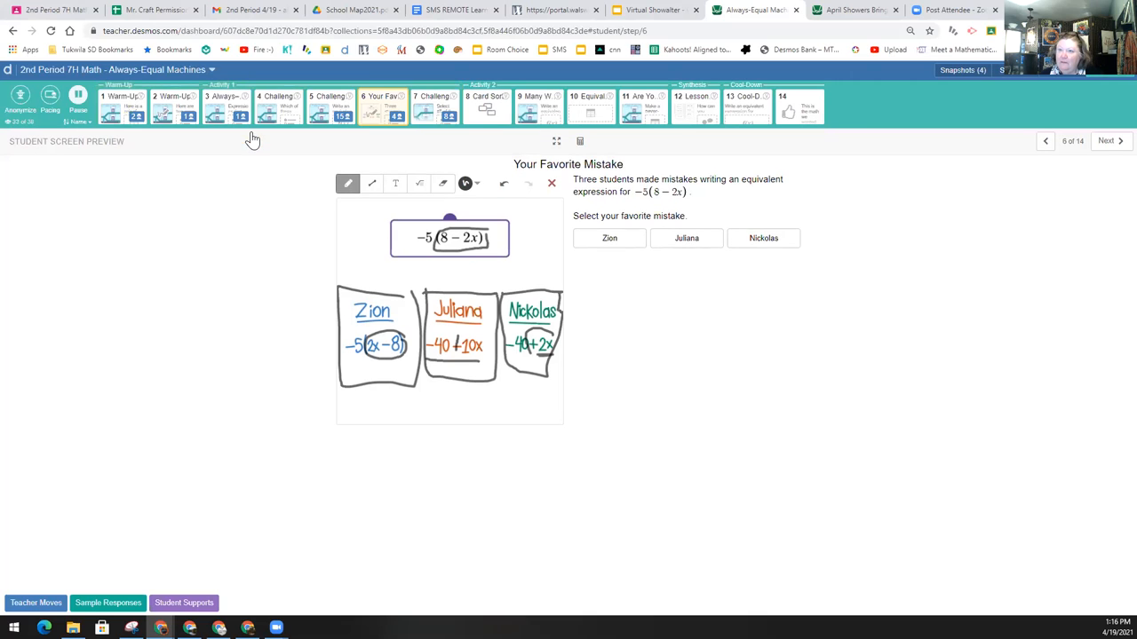
Step: Advance from the screen bar to the Card Sort screen
left_click(78, 102)
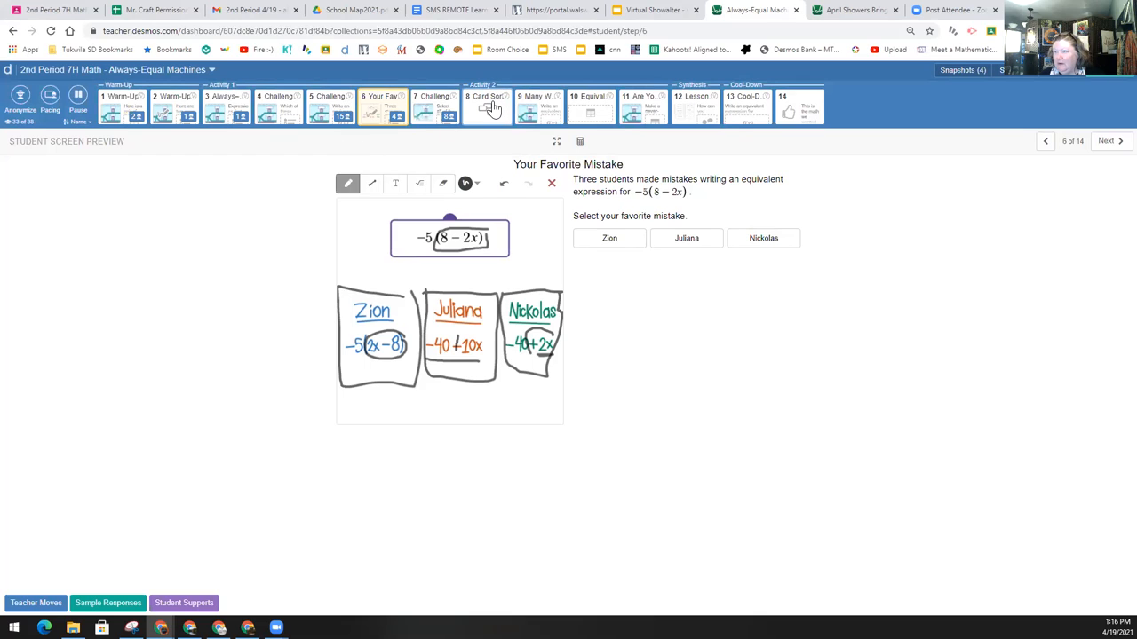
left_click(486, 105)
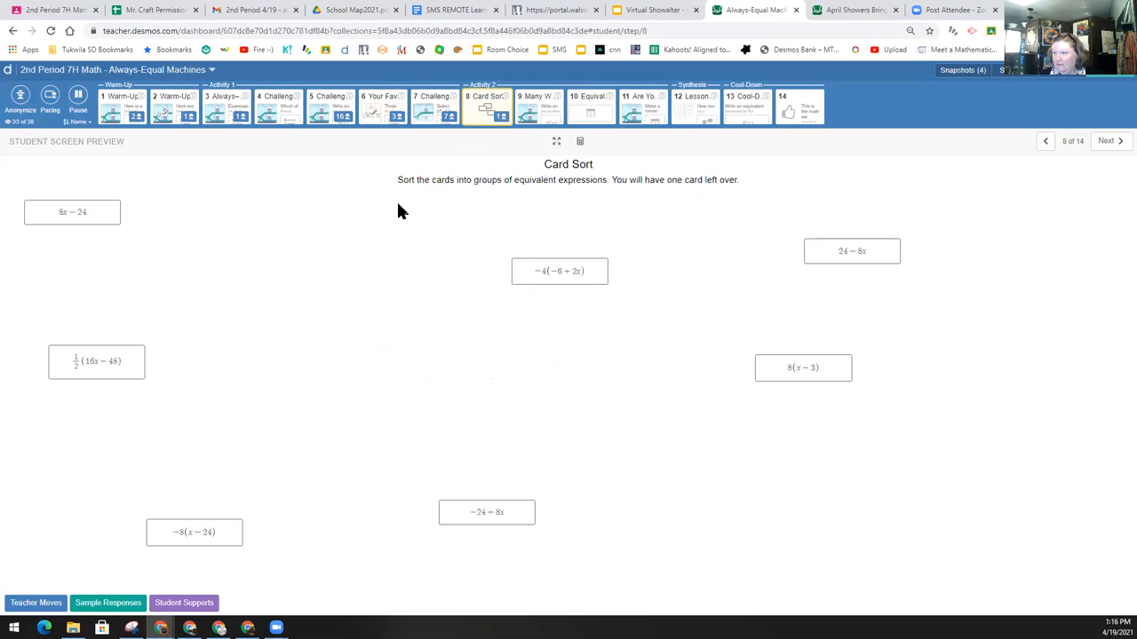
mouse_move(593, 209)
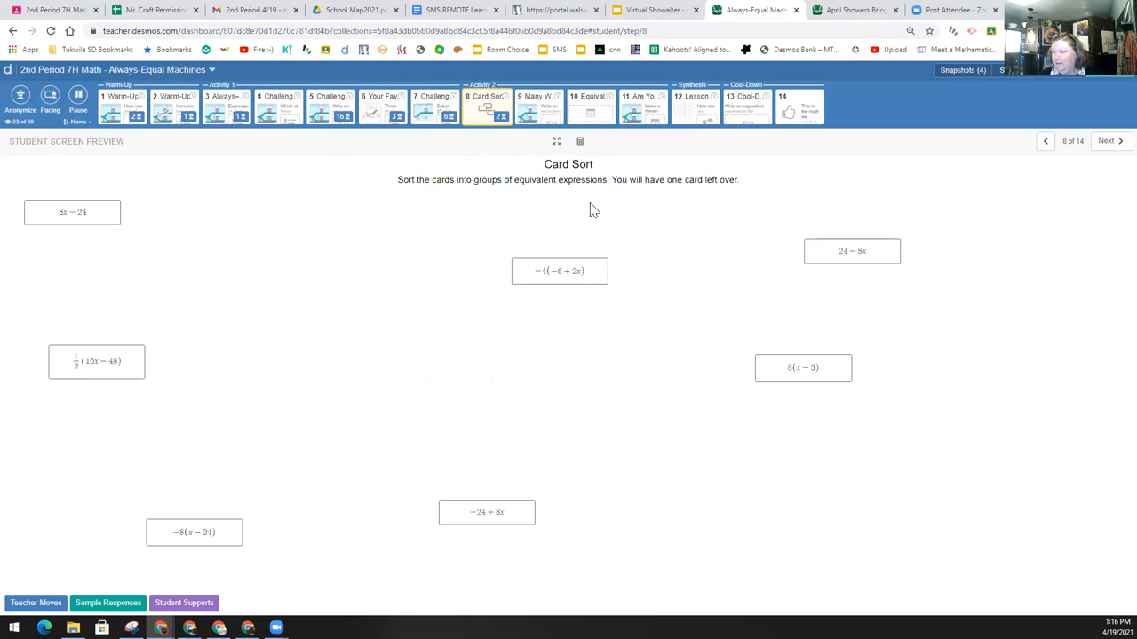
mouse_move(684, 192)
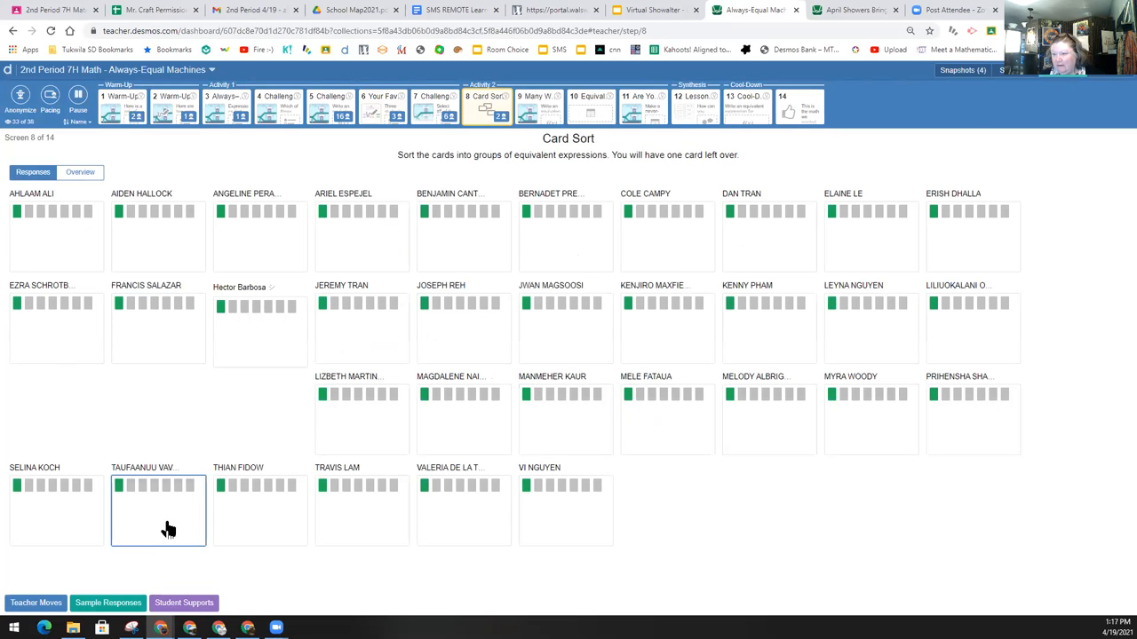
mouse_move(795, 487)
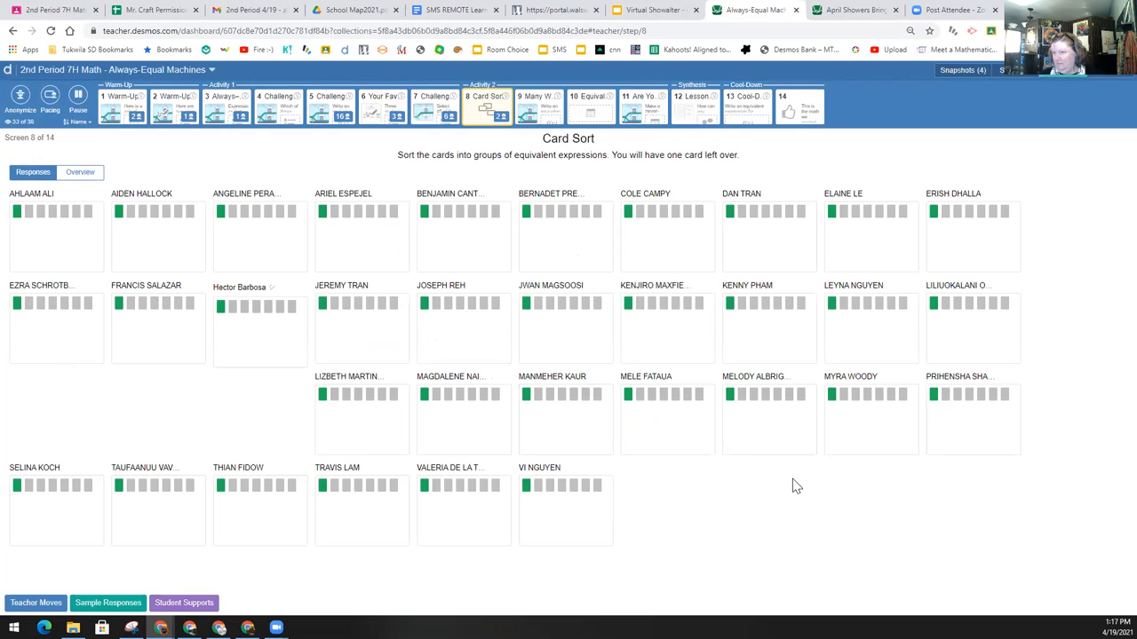